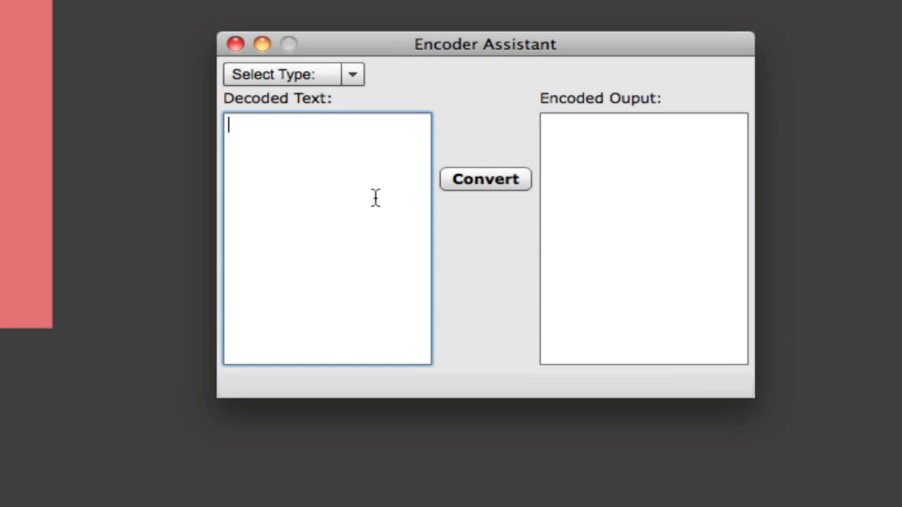
mouse_move(295, 195)
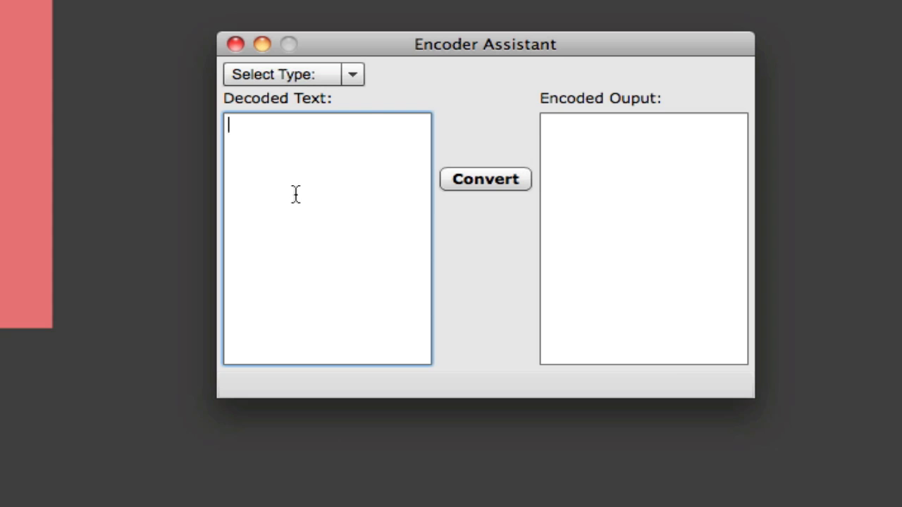
Step: Review Encoder Assistant's text areas, then select the rounded shape in the repositioned AppControls window
left_click(642, 236)
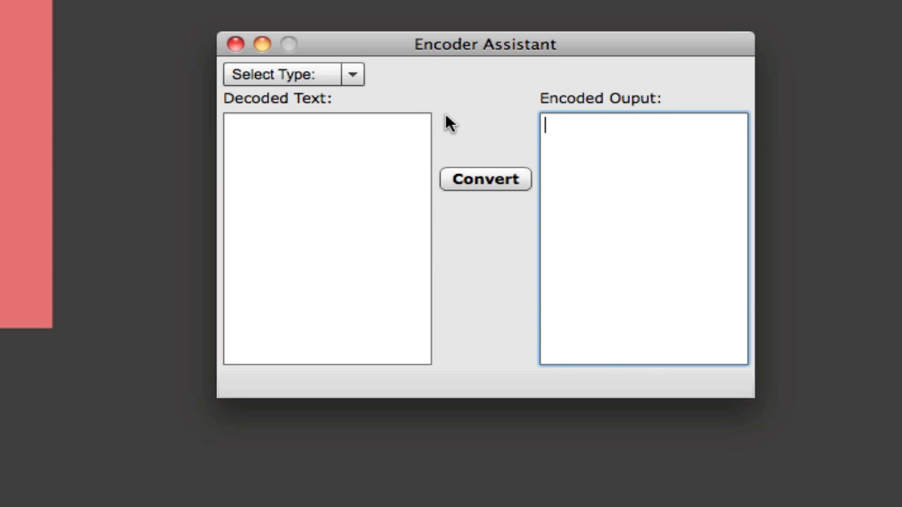
mouse_move(441, 248)
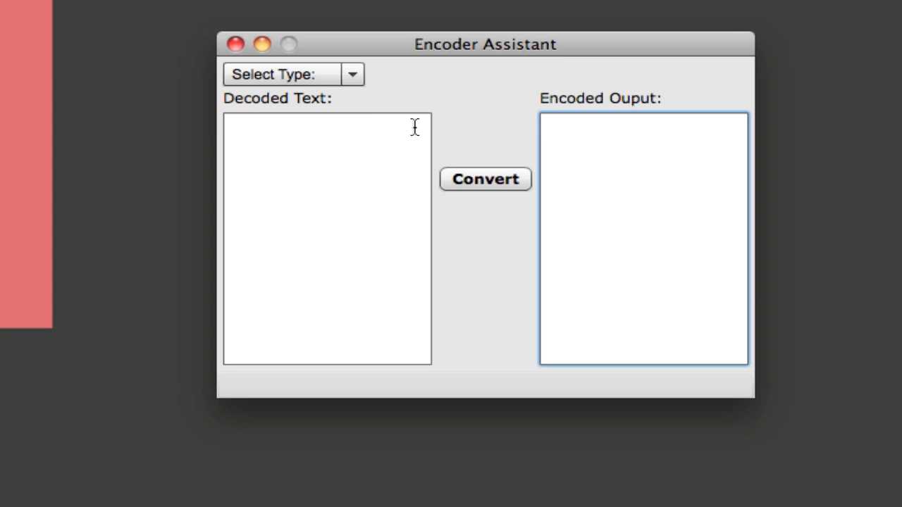
mouse_move(405, 123)
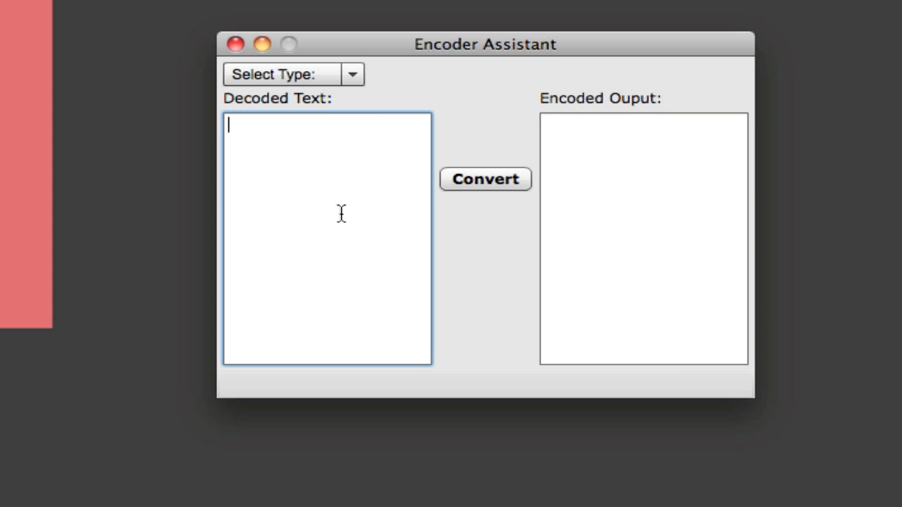
left_click(642, 238)
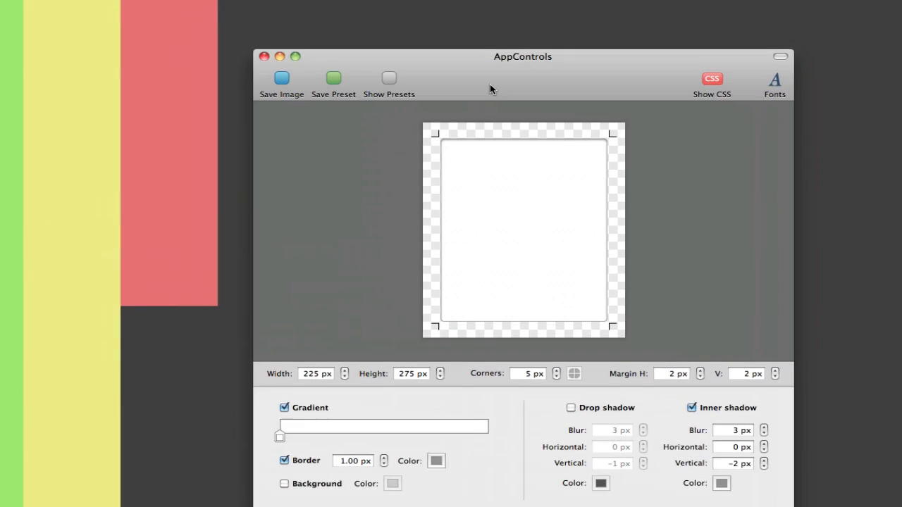
left_click_drag(523, 56, 450, 7)
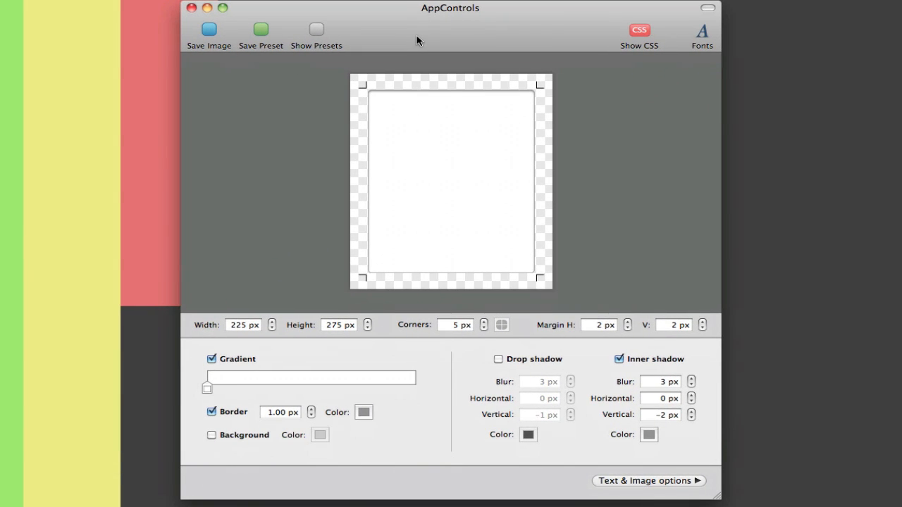
left_click(451, 181)
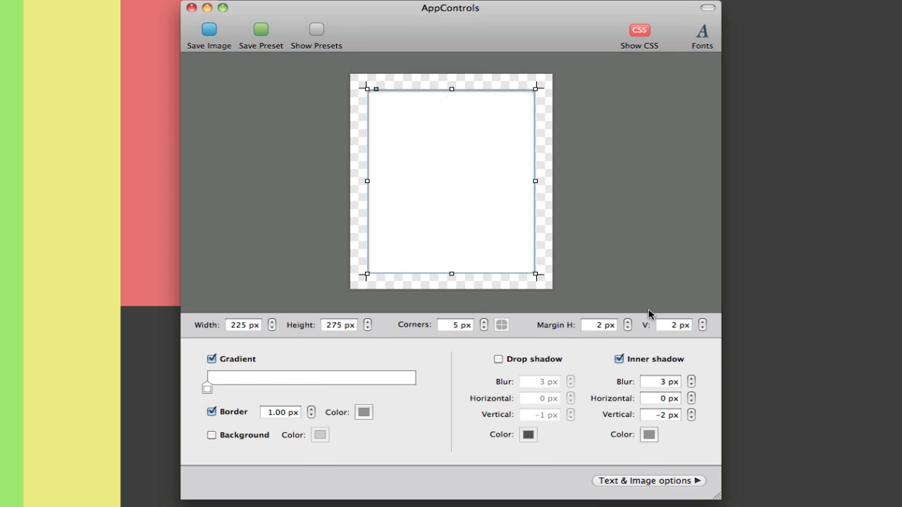
Step: Raise the shape's corner radius from 5 px to 11 px with the Corners stepper
left_click(502, 325)
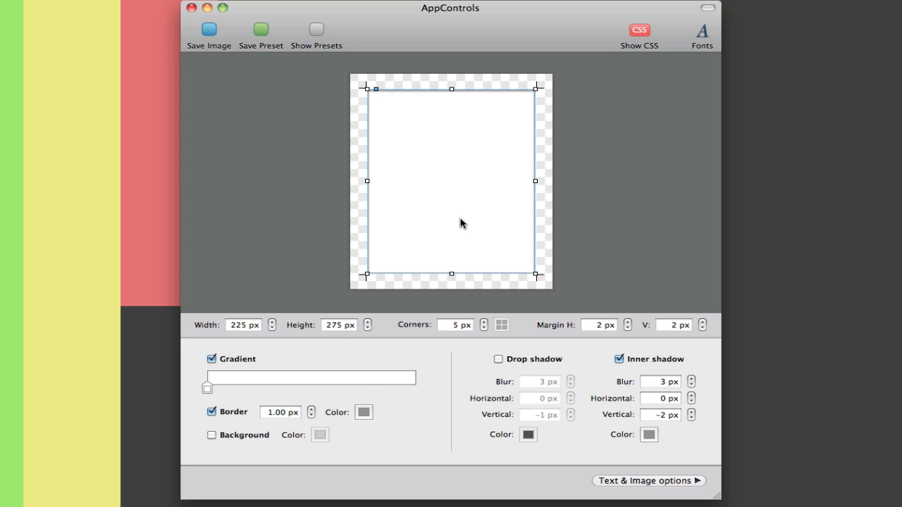
left_click(501, 325)
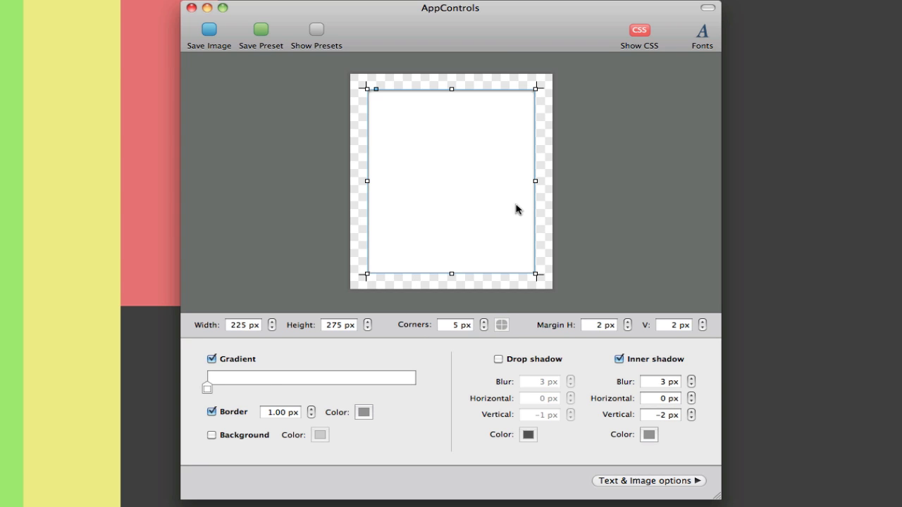
left_click(484, 322)
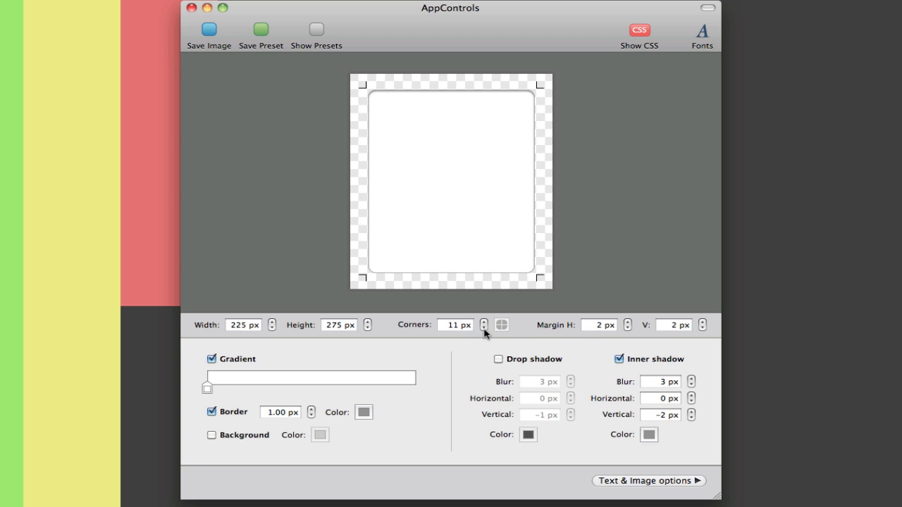
left_click(484, 328)
type("222")
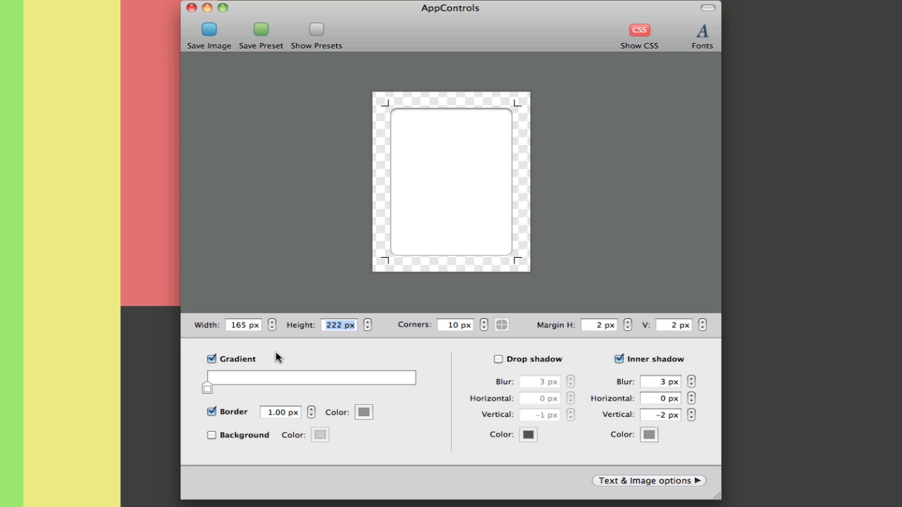
mouse_move(649, 365)
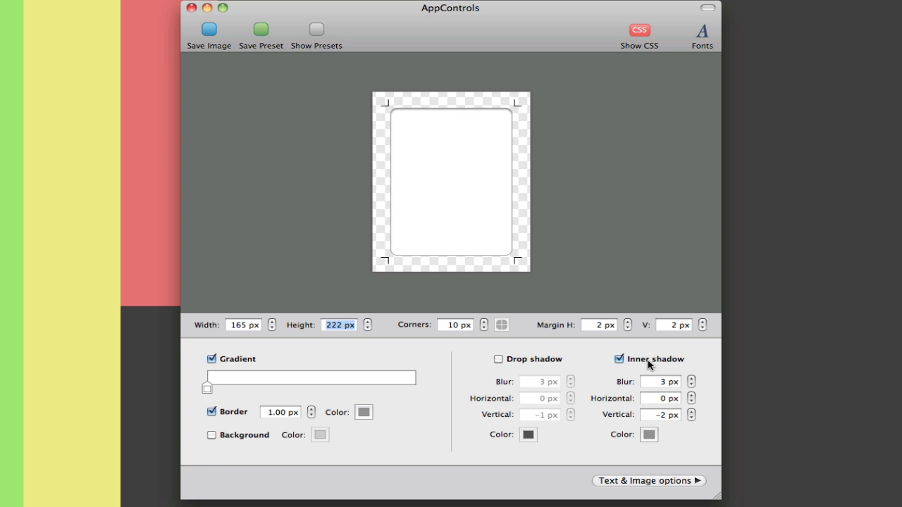
mouse_move(694, 417)
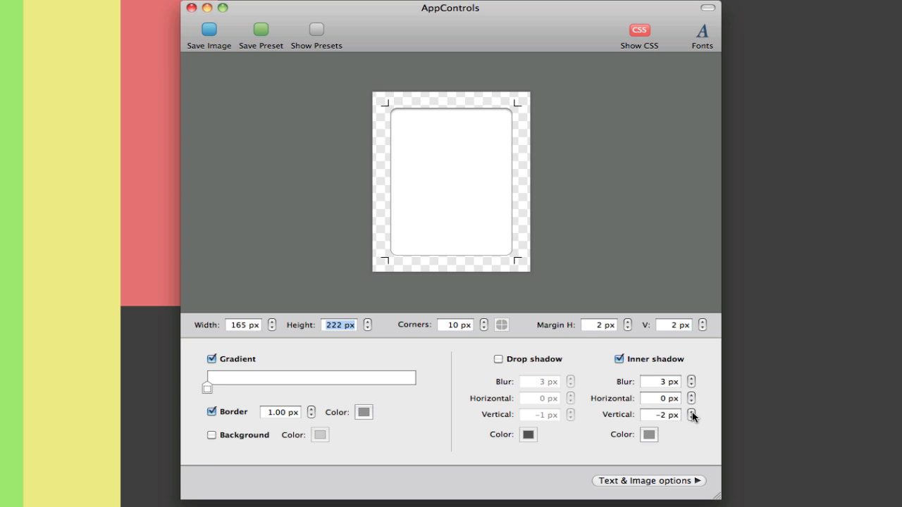
Step: Set the inner shadow to a −3 px vertical offset and 4 px blur, then check the shape's edges
left_click(691, 418)
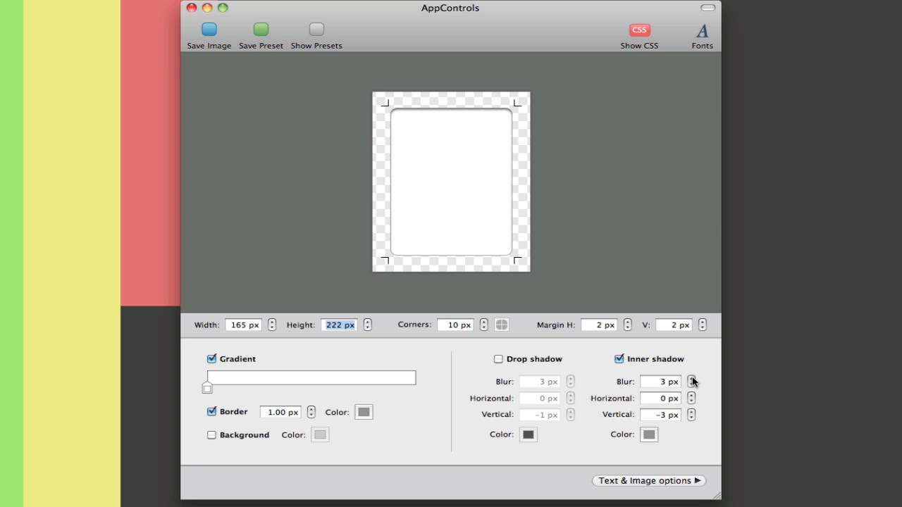
left_click(692, 378)
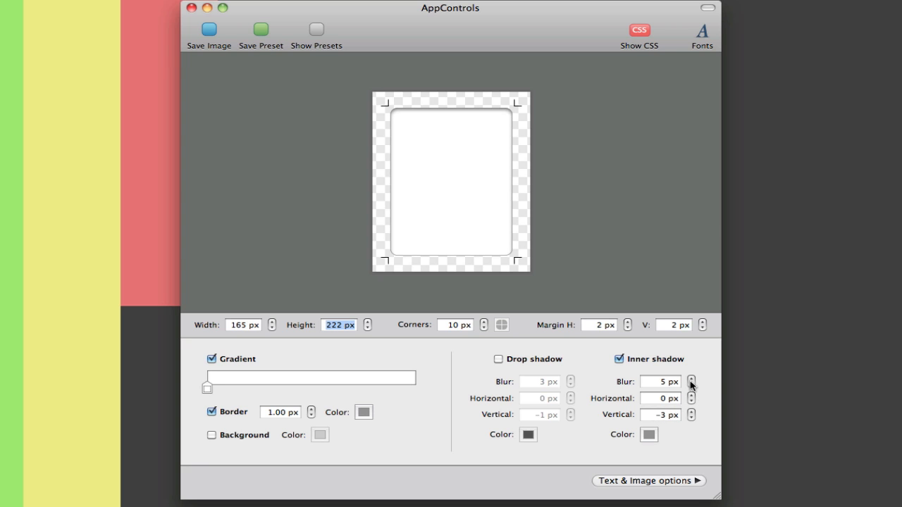
left_click(692, 385)
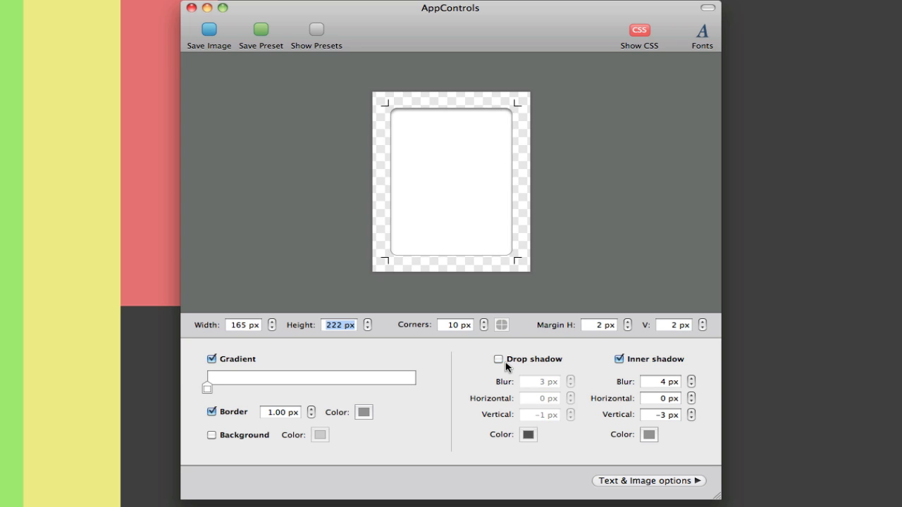
left_click(451, 182)
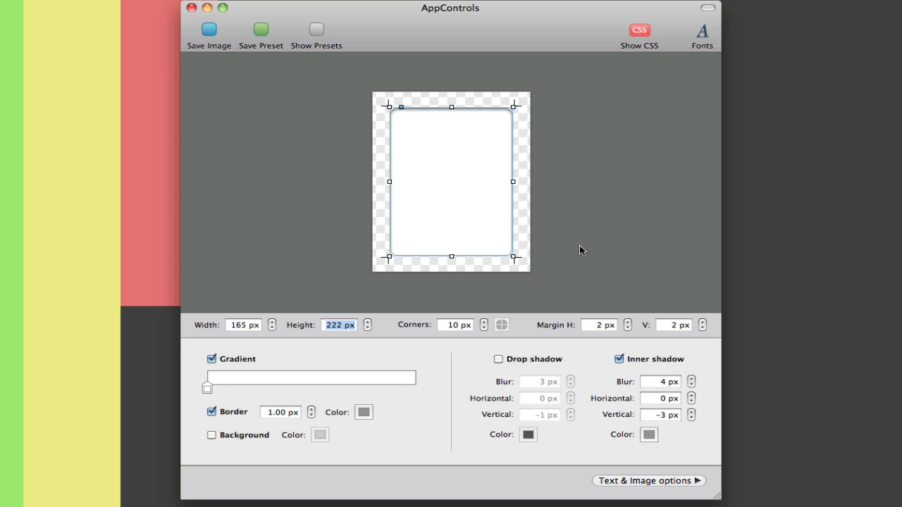
mouse_move(536, 123)
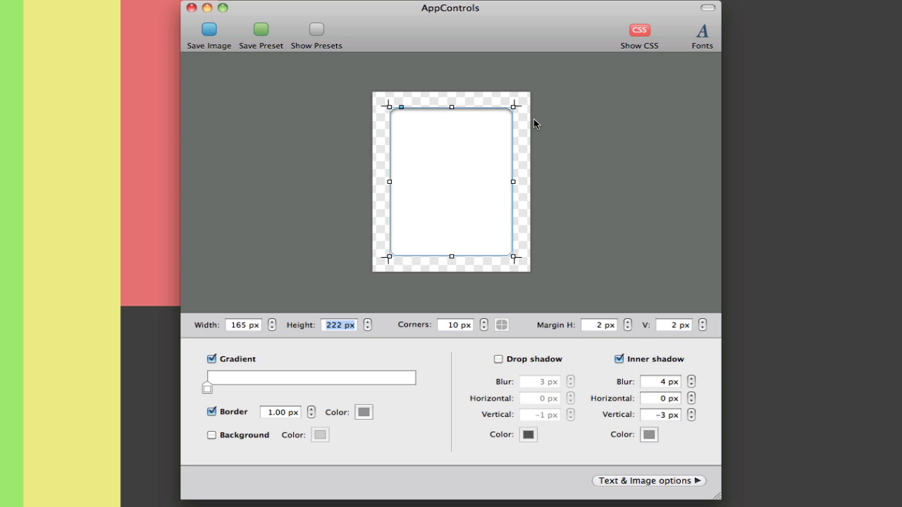
mouse_move(393, 231)
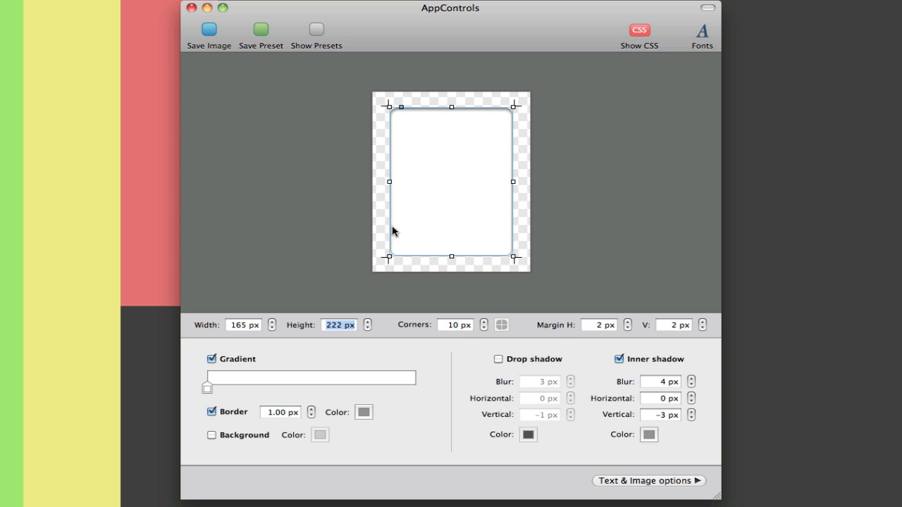
mouse_move(505, 128)
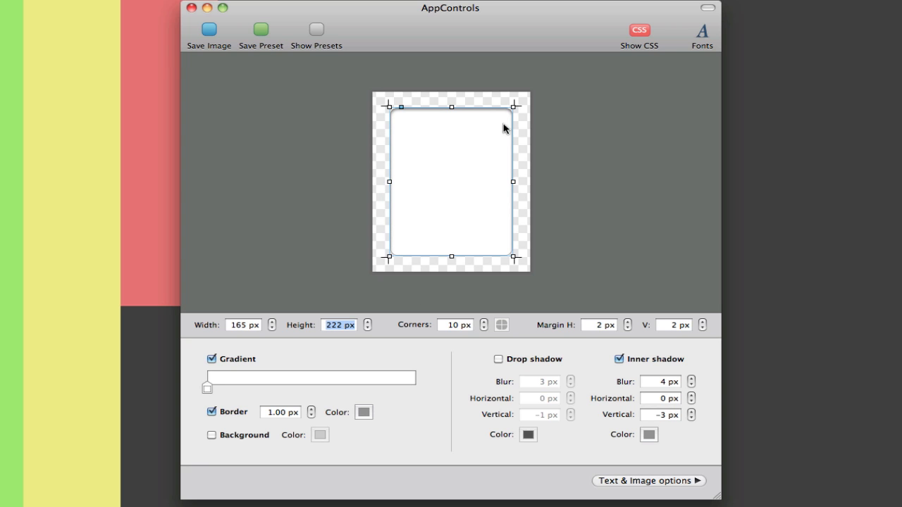
mouse_move(402, 103)
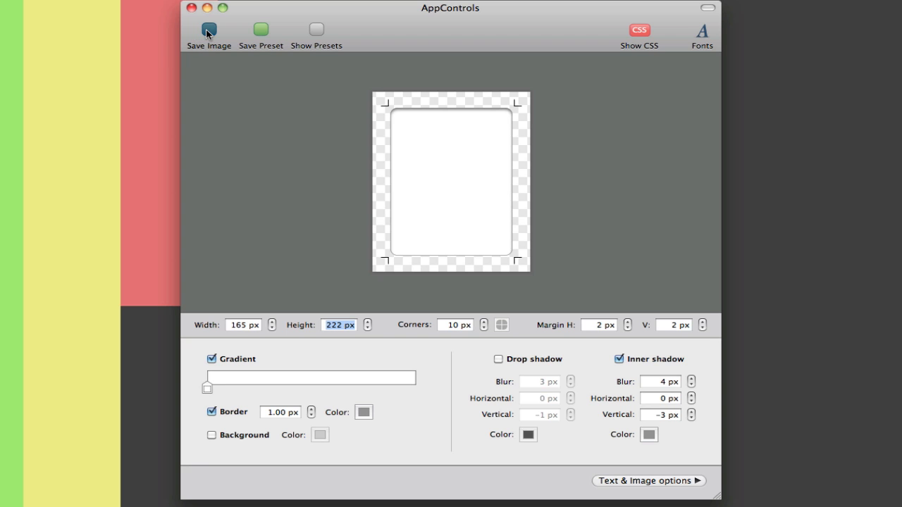
Step: Save the graphic as a single PNG named textArea in the assets folder
left_click(209, 30)
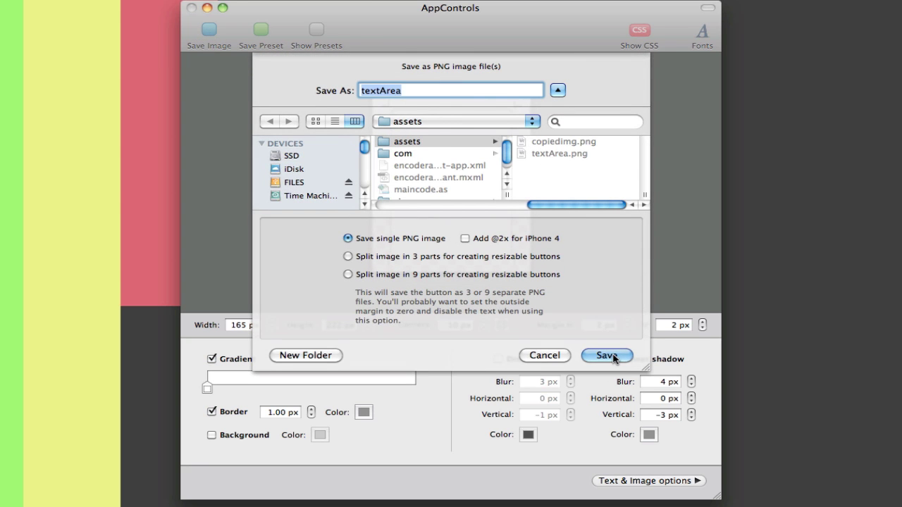
left_click(606, 355)
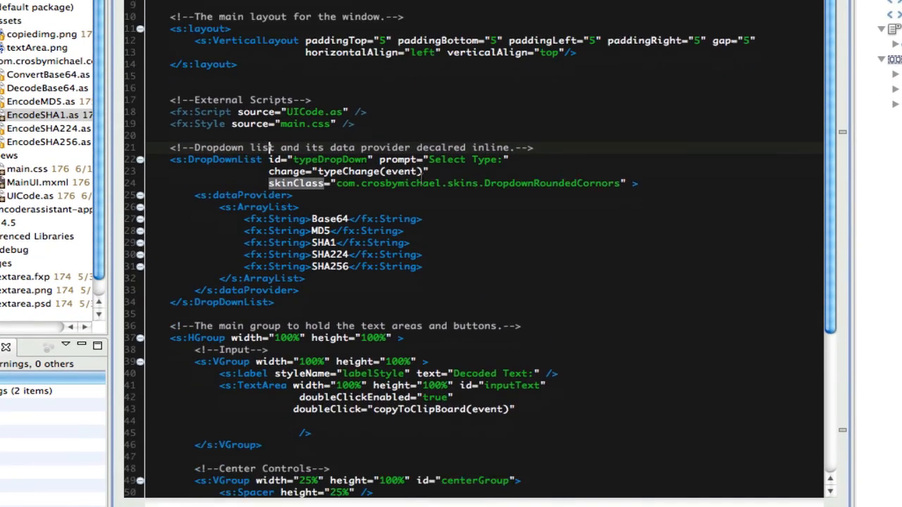
Step: Start a skinClass attribute inside the inputText TextArea tag to bring up skin hints
scroll("down", 3)
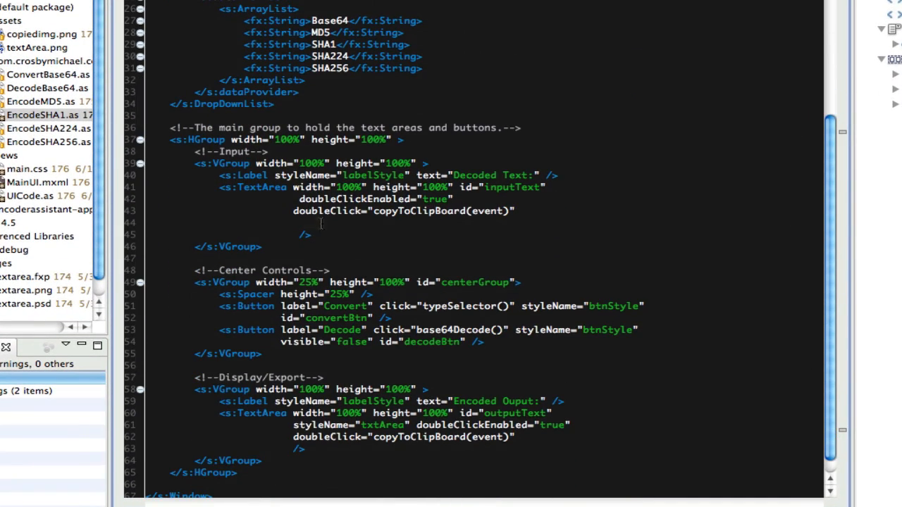
left_click(324, 211)
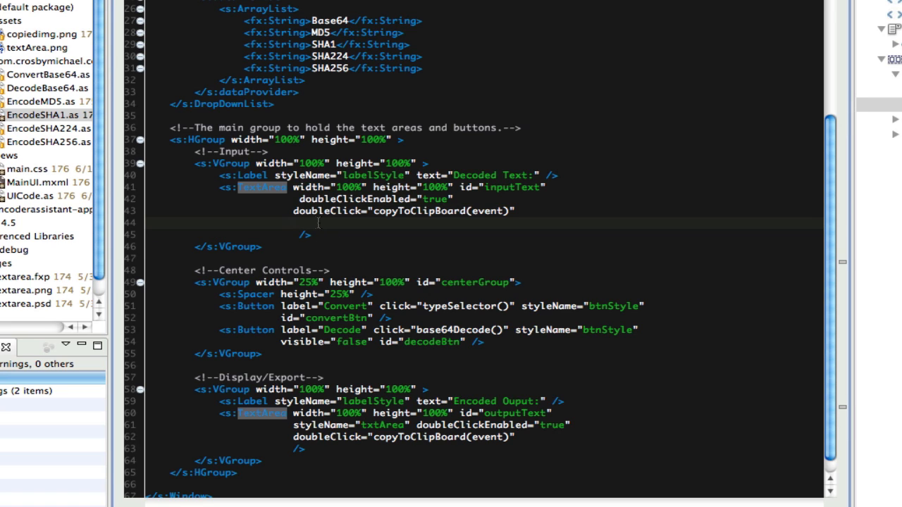
type("skinClass=\"")
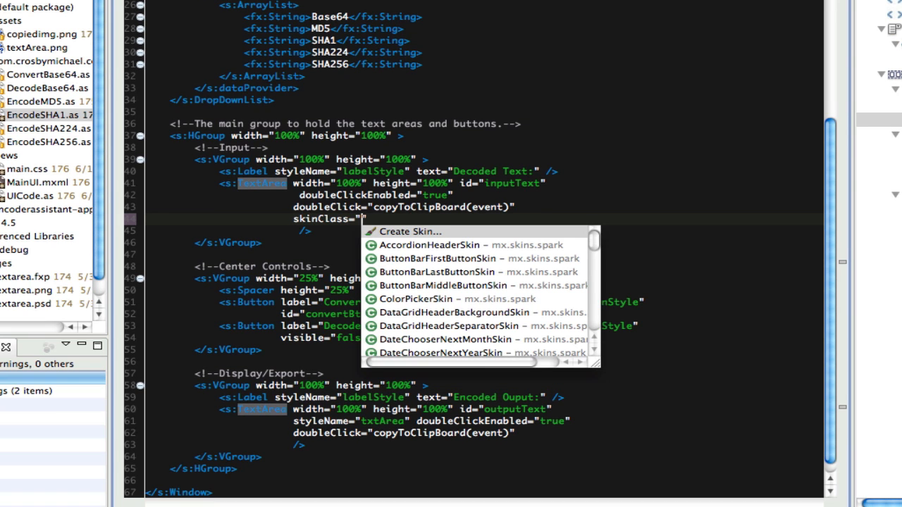
Step: Start a new skin with package skins and name CustomTextArea
left_click(409, 231)
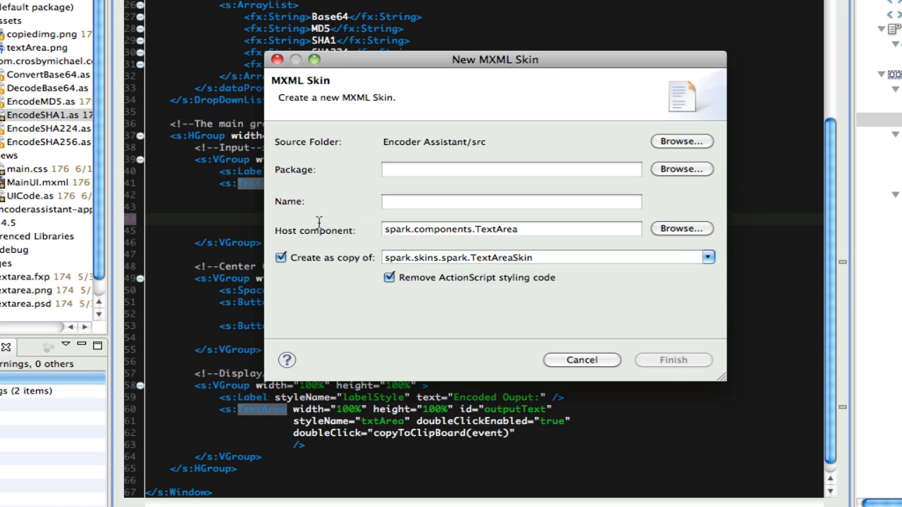
type("vie")
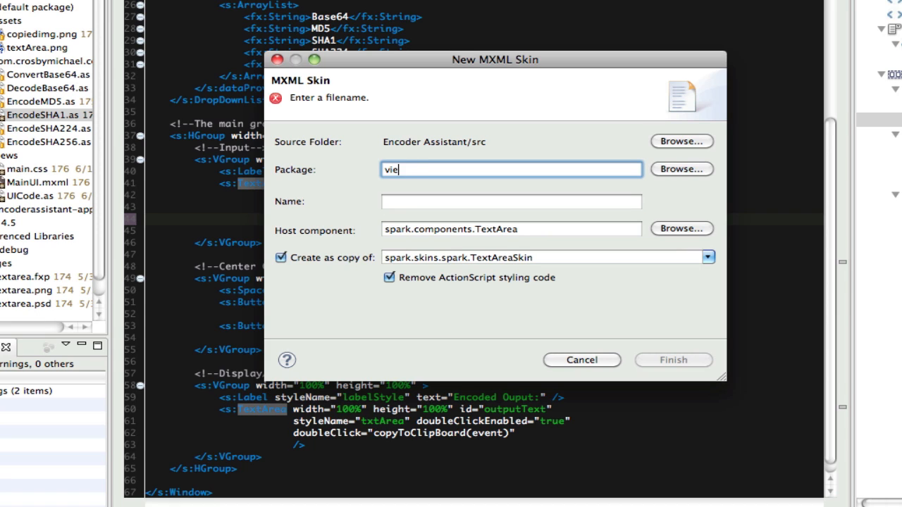
type("sk")
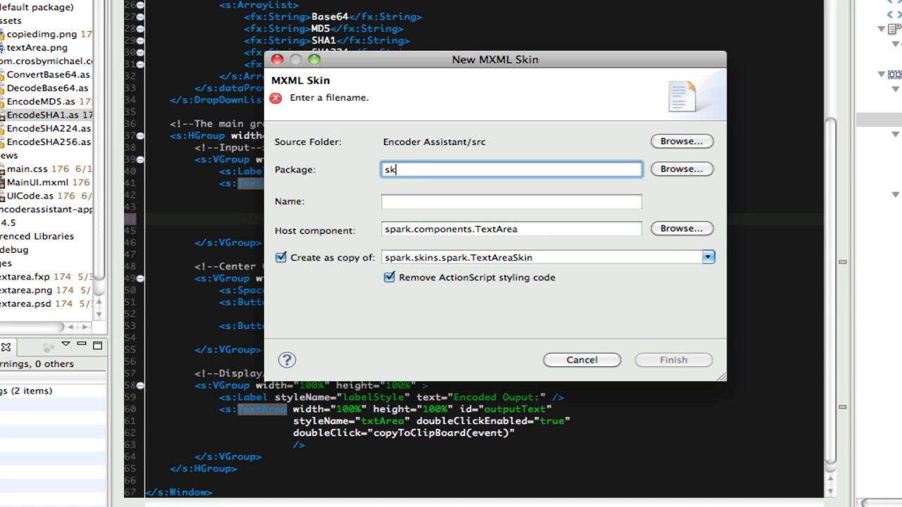
type("ins")
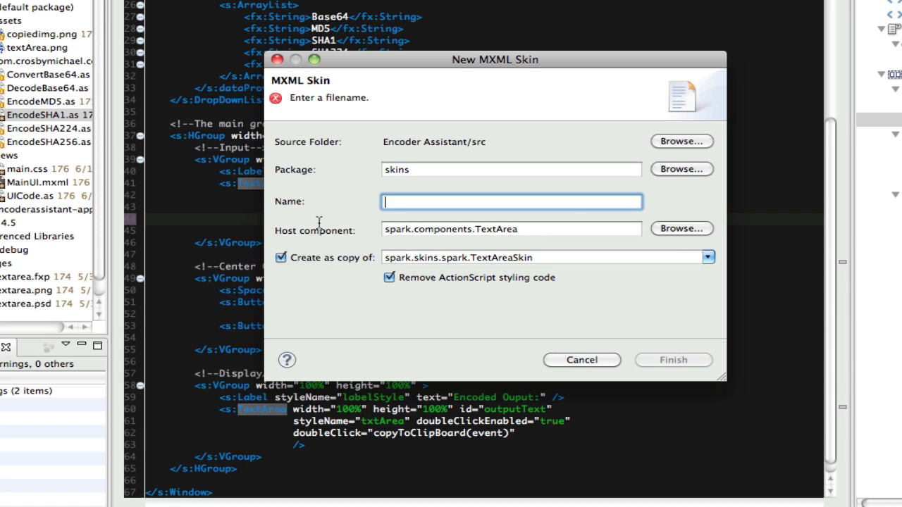
type("CustomText")
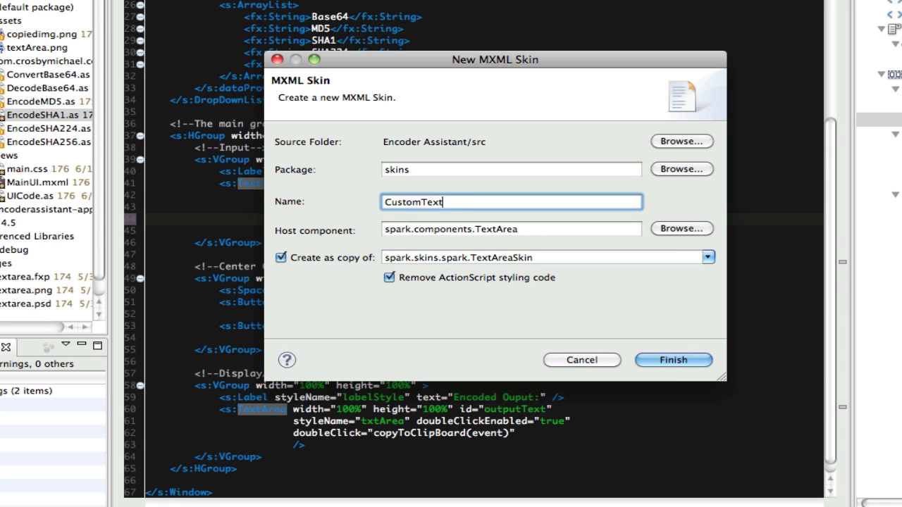
type("Area")
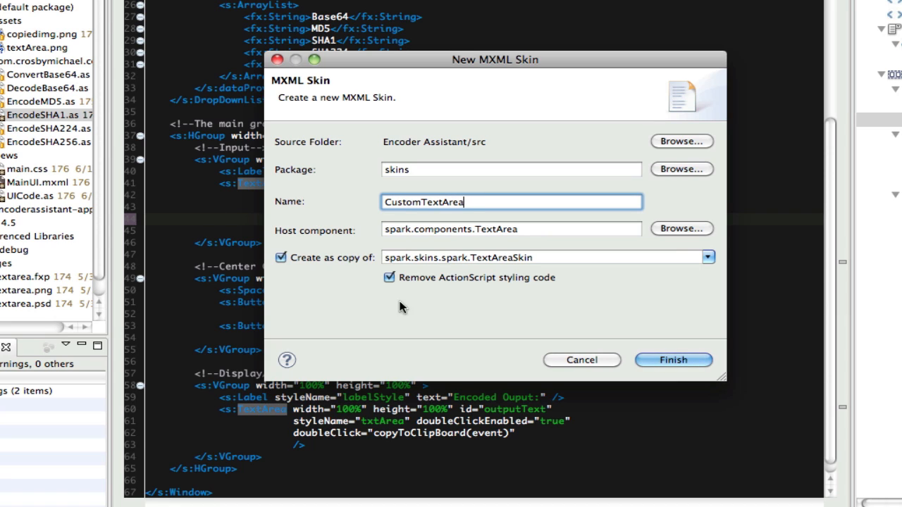
Step: Keep Remove ActionScript styling code enabled and finish creating the CustomTextArea skin
left_click(389, 277)
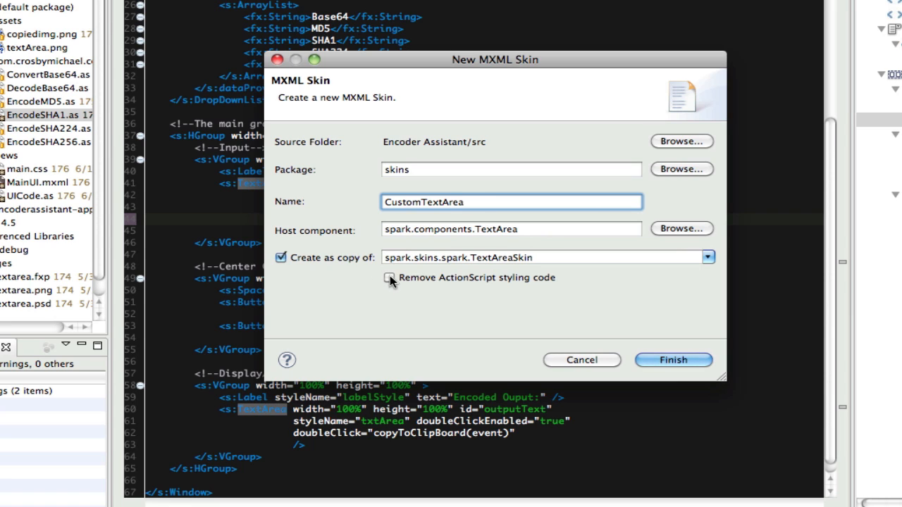
left_click(389, 277)
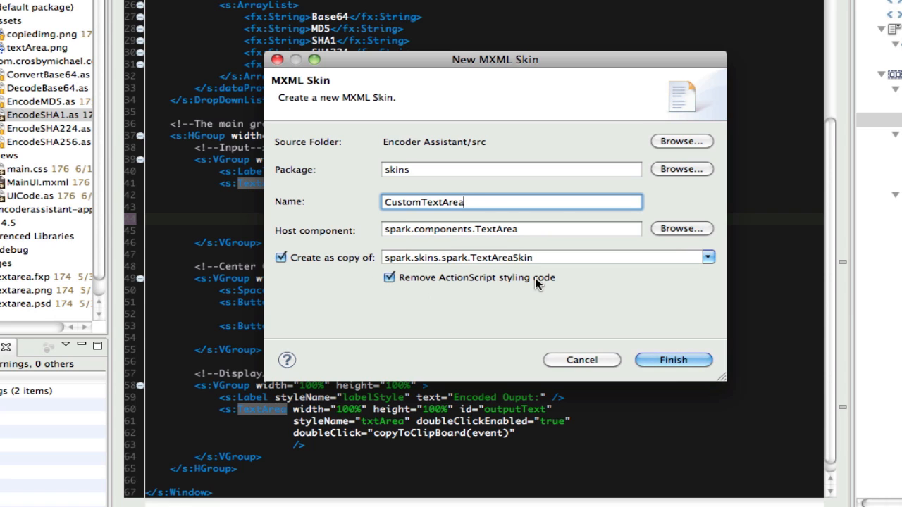
mouse_move(594, 300)
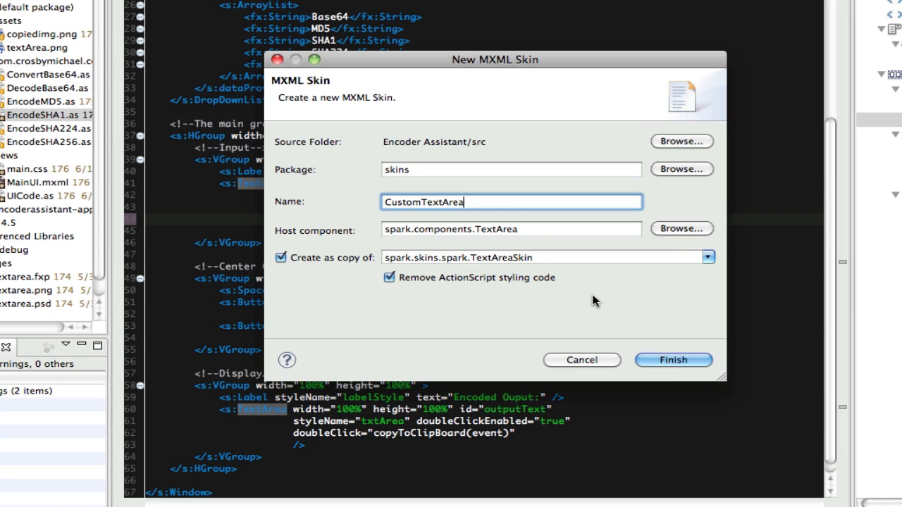
mouse_move(437, 259)
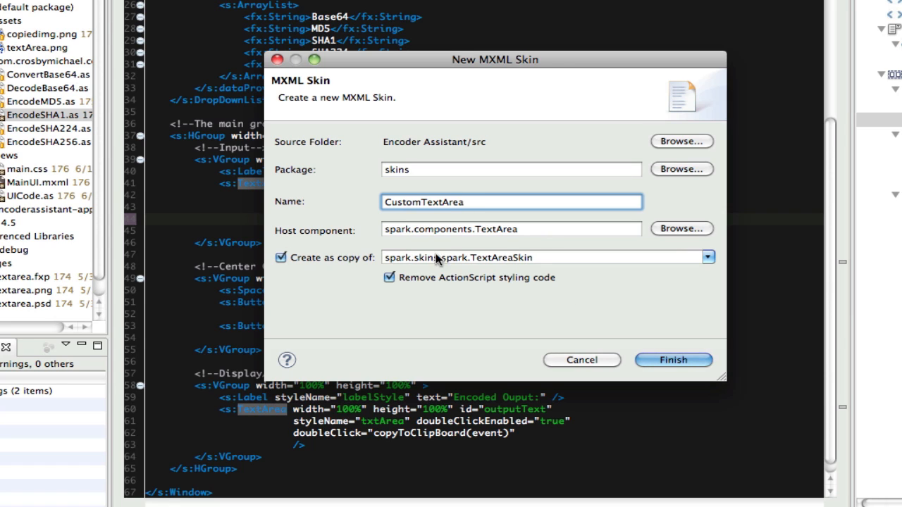
mouse_move(377, 229)
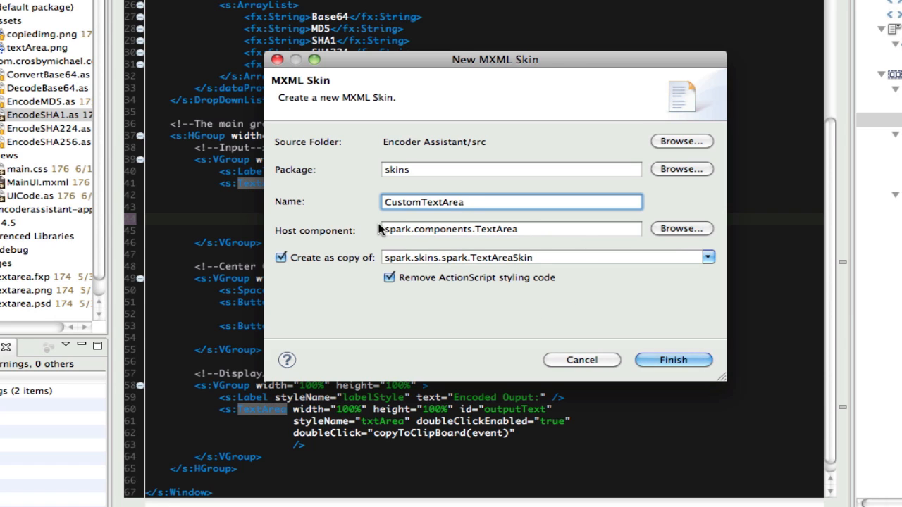
mouse_move(430, 240)
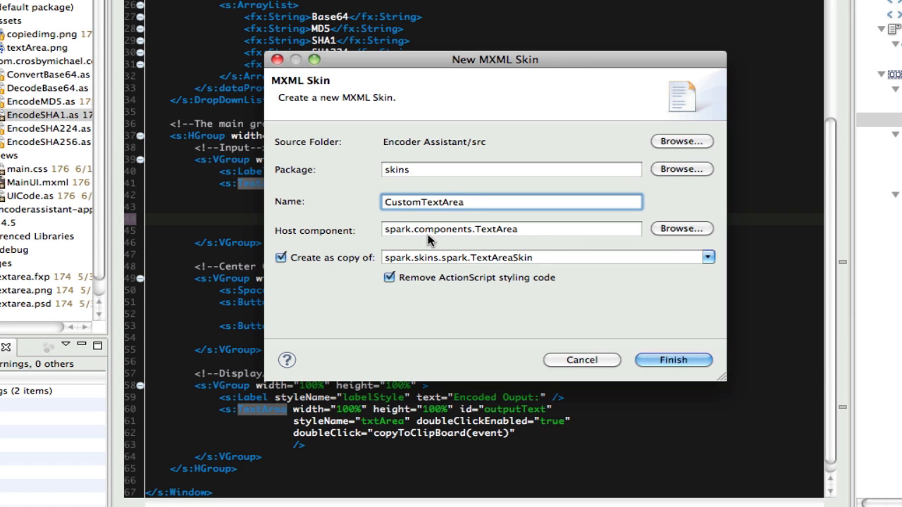
mouse_move(525, 234)
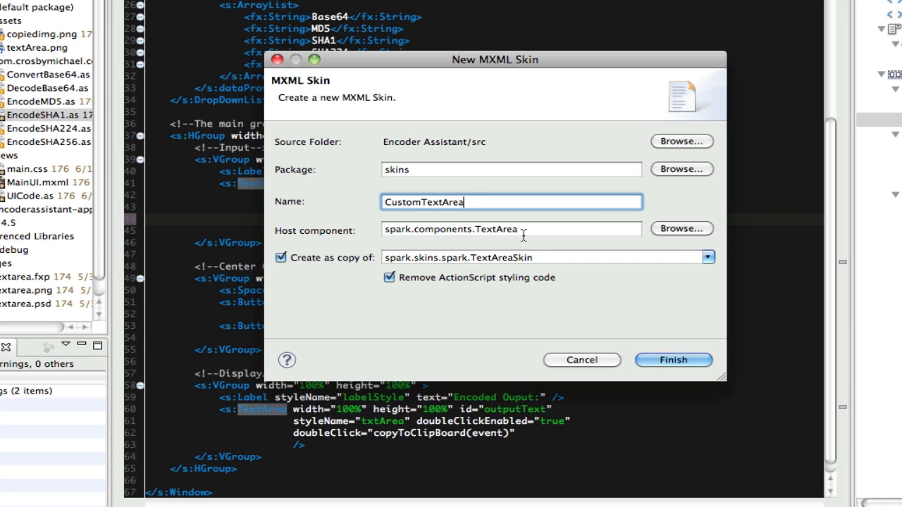
mouse_move(270, 264)
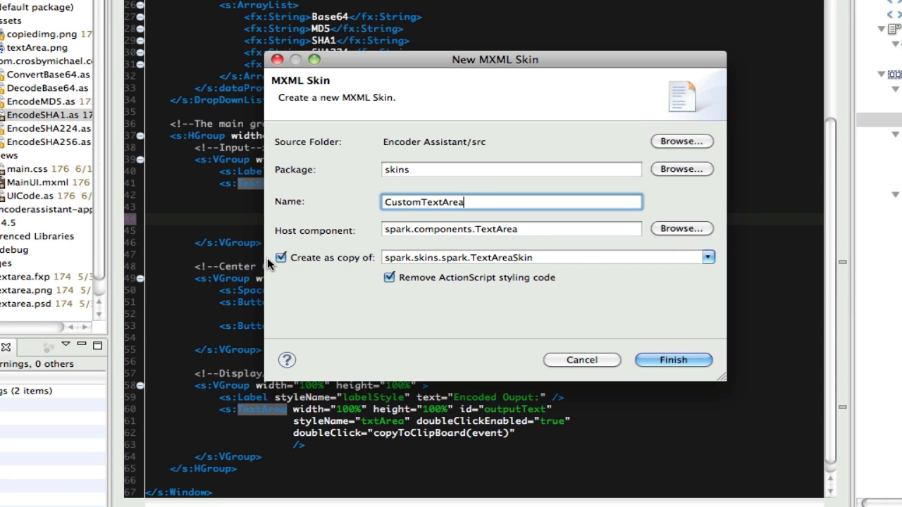
mouse_move(673, 360)
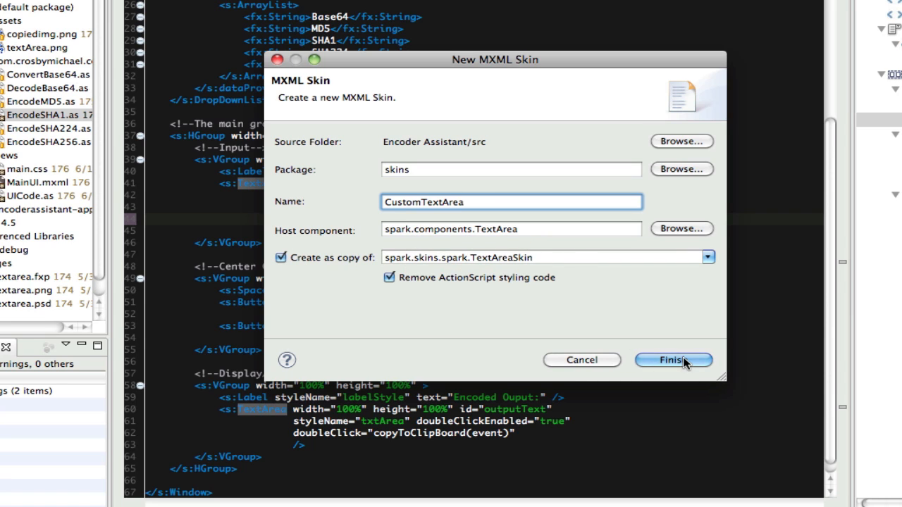
left_click(672, 360)
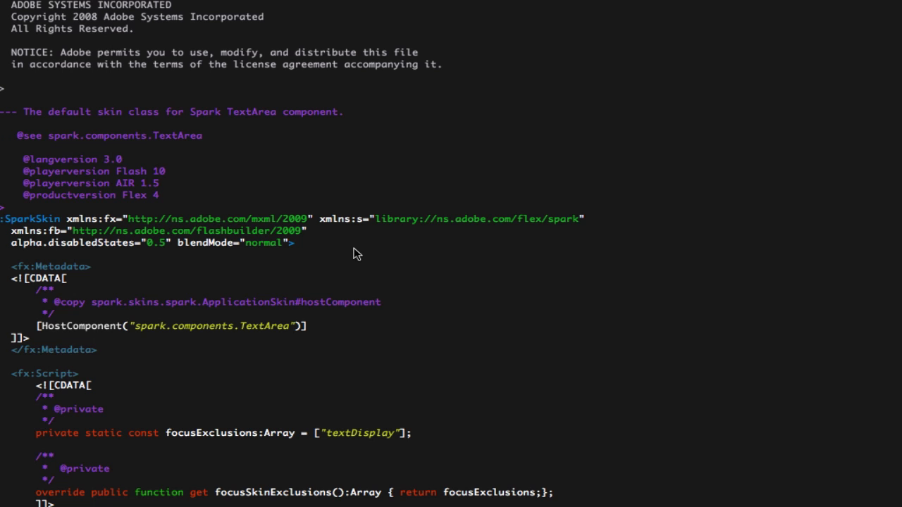
scroll("down", 3)
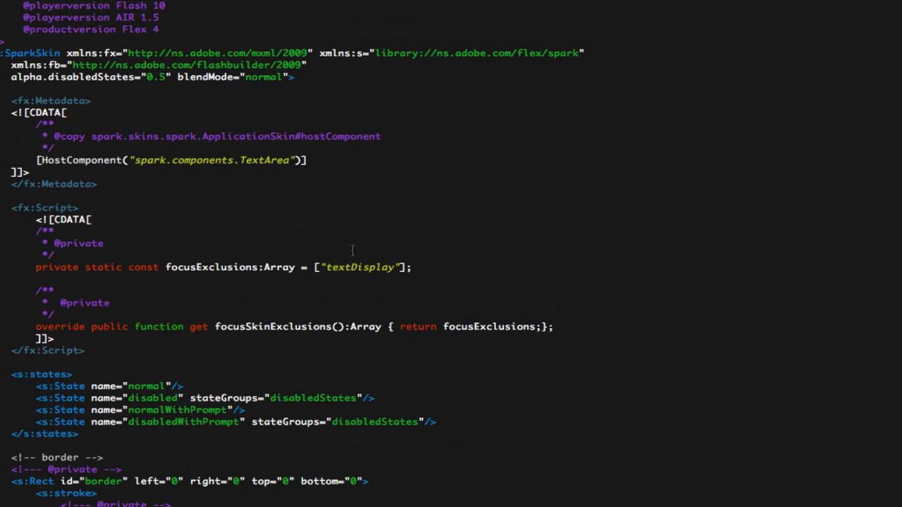
scroll("down", 3)
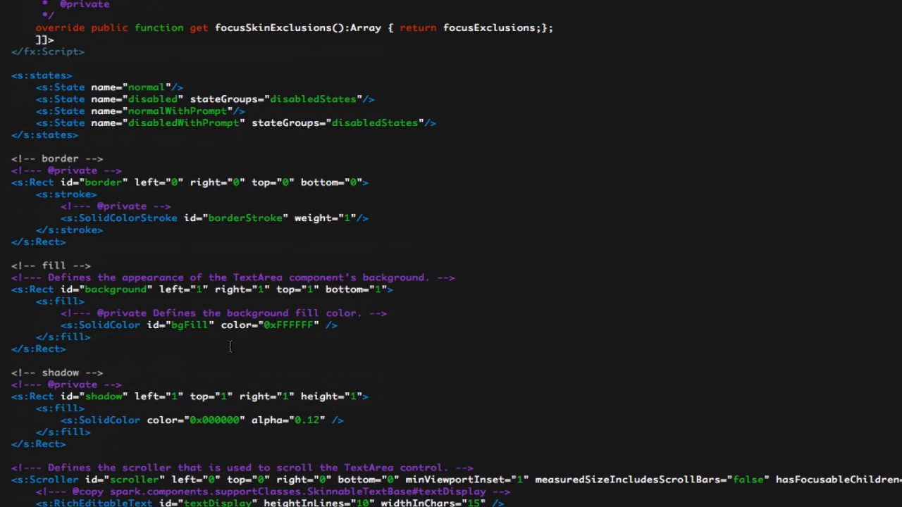
scroll("up", 3)
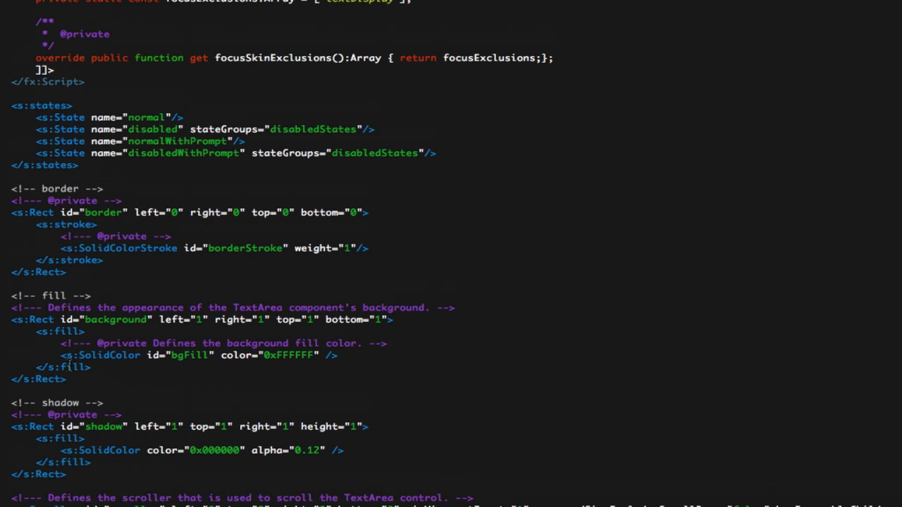
scroll("down", 3)
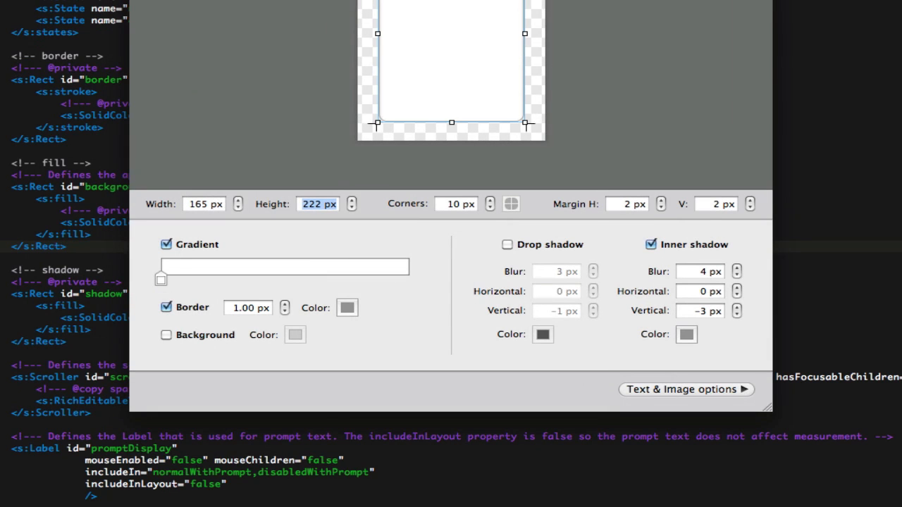
Step: Review the box's generated CSS, including its inset box-shadow, then close the code view
left_click(685, 389)
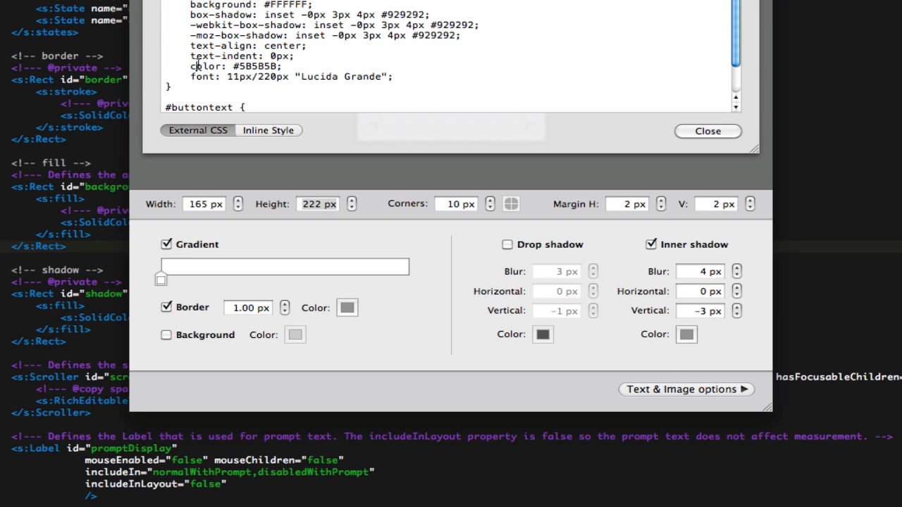
left_click(708, 131)
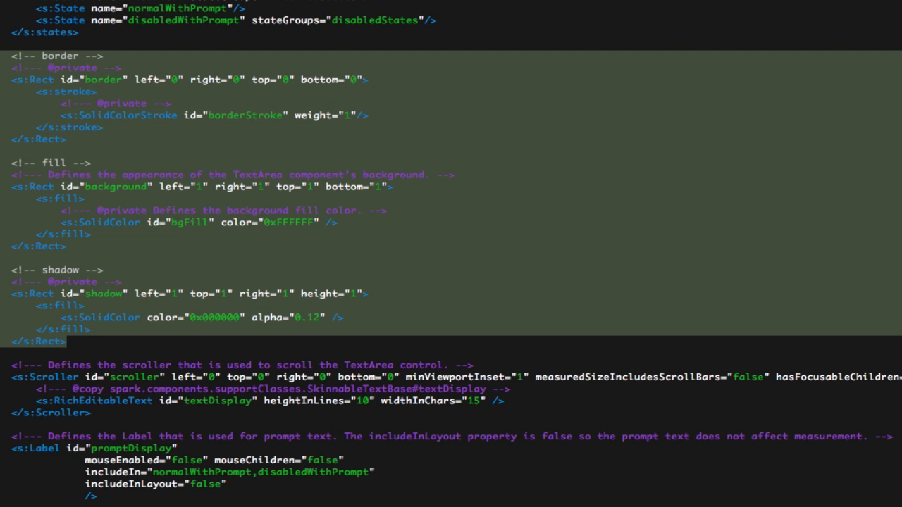
Step: Edit the s:Scroller tag to left 4, top 5, right 4 and bottom 4
scroll("up", 3)
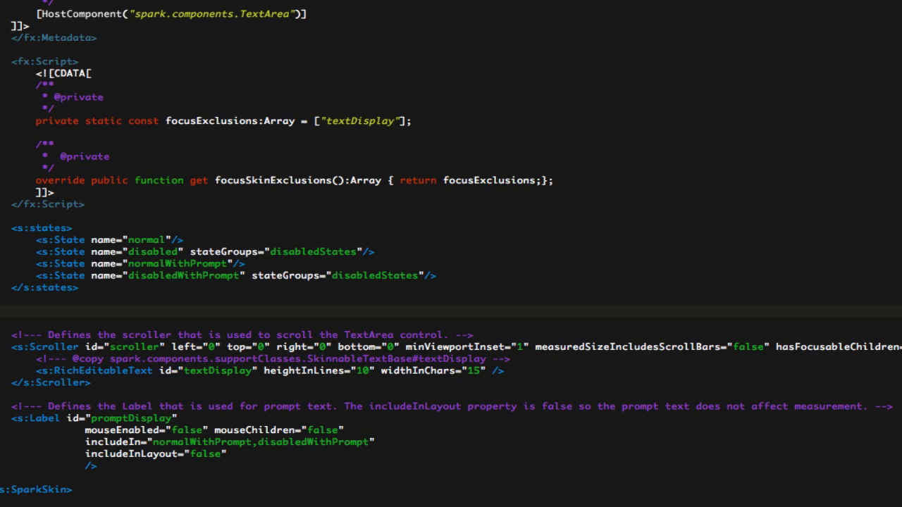
mouse_move(200, 165)
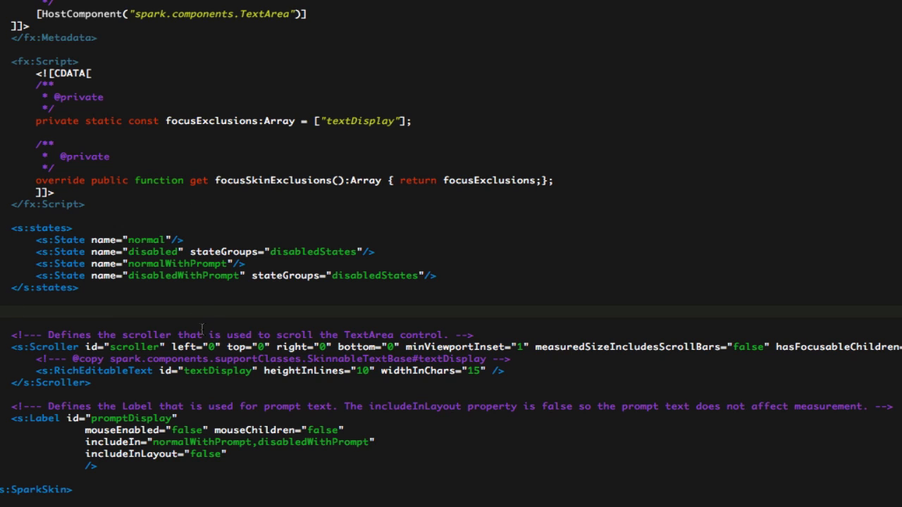
left_click(11, 311)
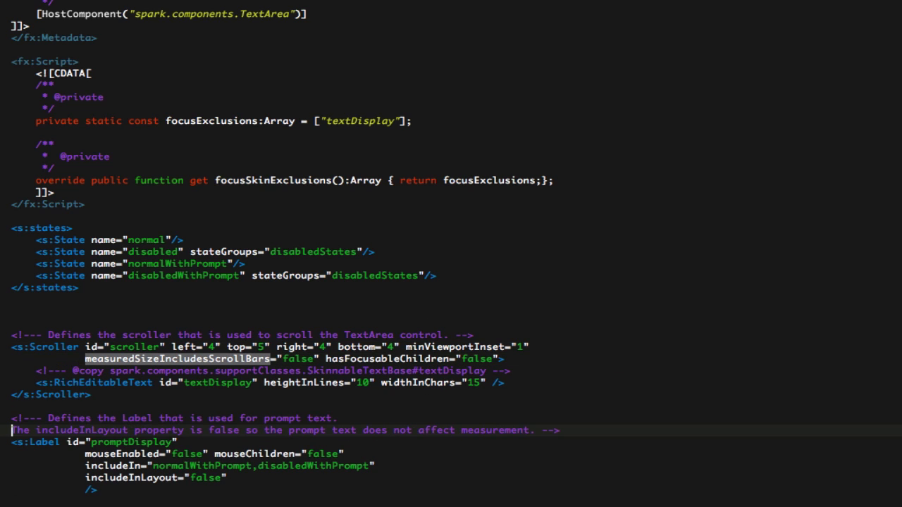
mouse_move(137, 304)
type("<")
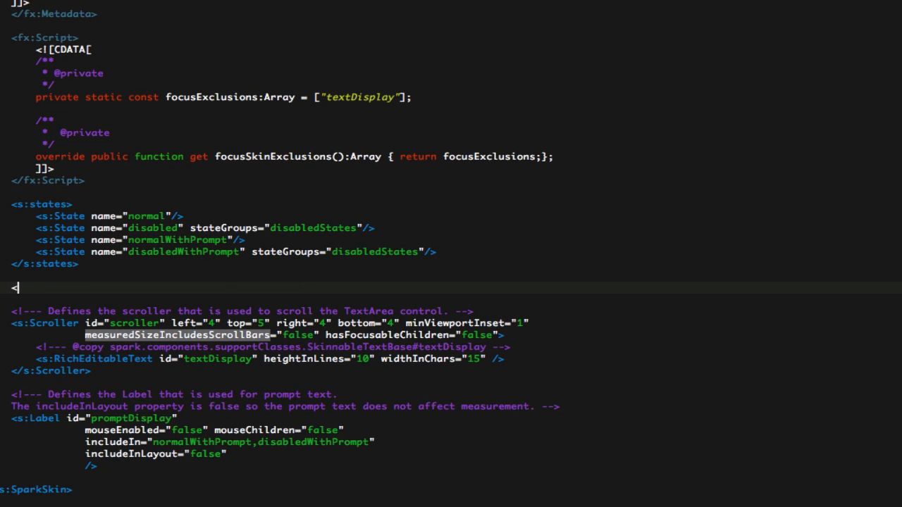
Step: Add an s:Image tag above the Scroller sourcing assets/textArea.png
type("s:Image")
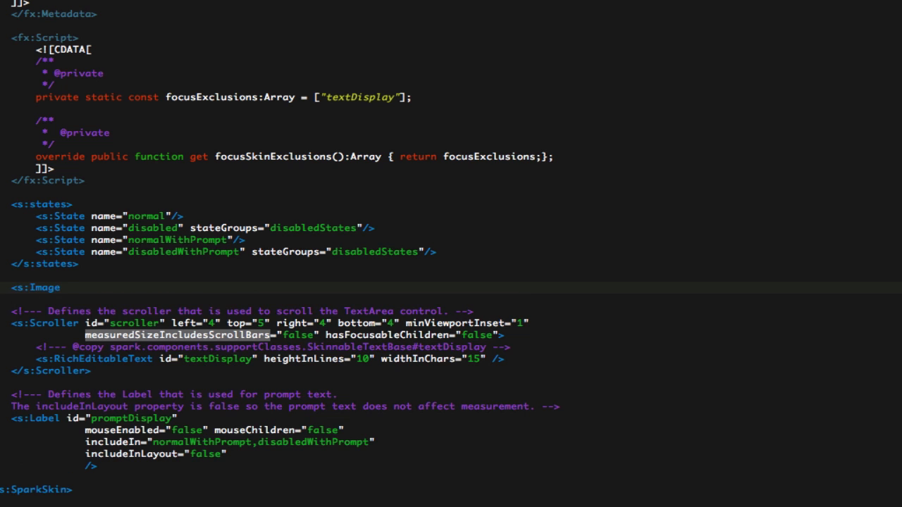
type("source=\"")
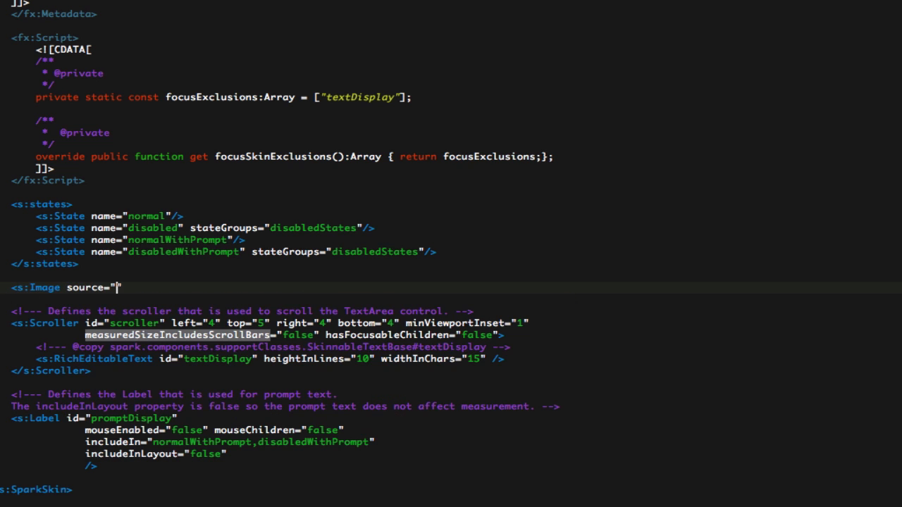
type("assets/")
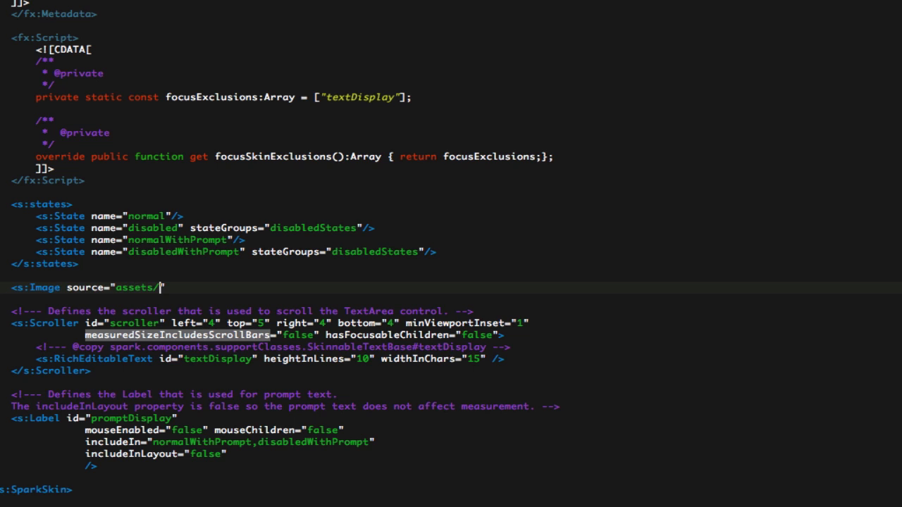
type("textArea")
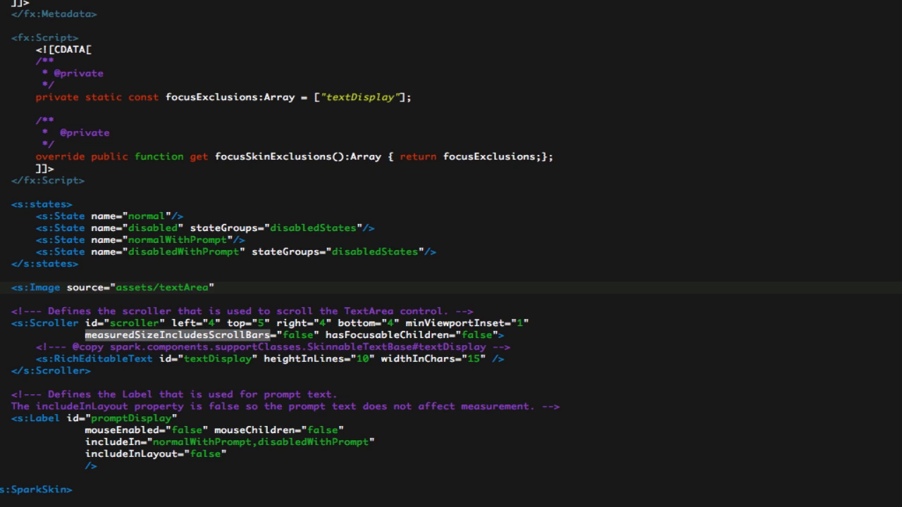
type(".png")
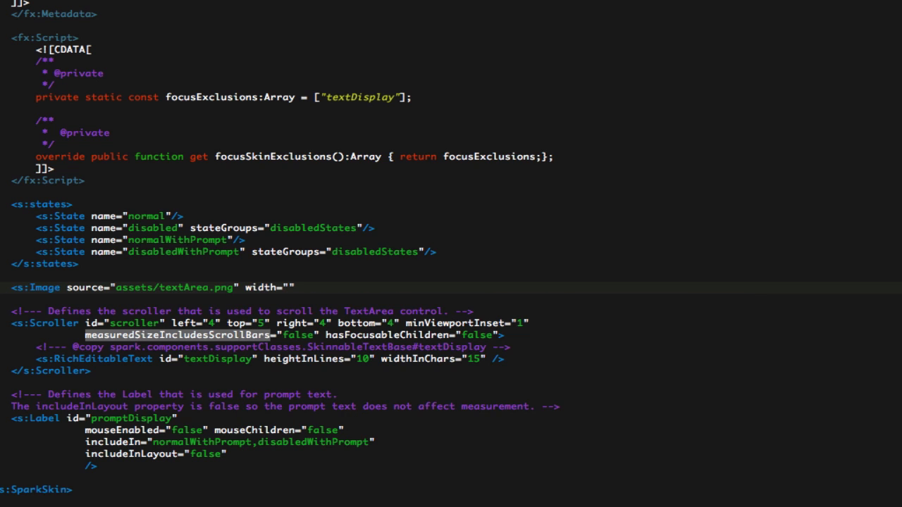
Step: Give the image a width of 165
left_click(289, 287)
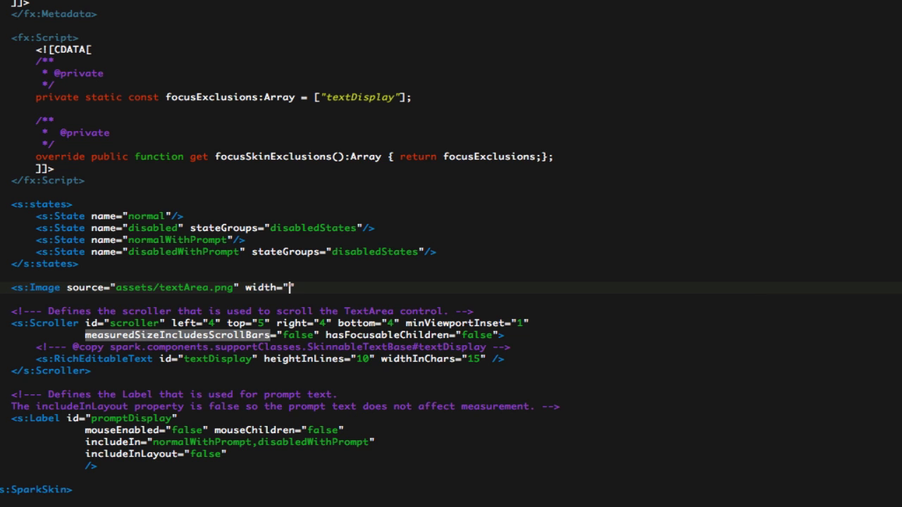
type("165")
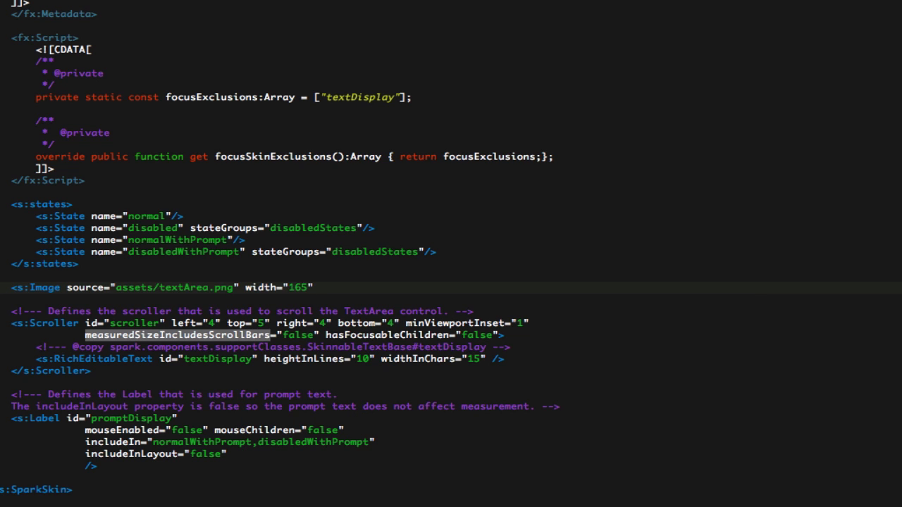
left_click(315, 287)
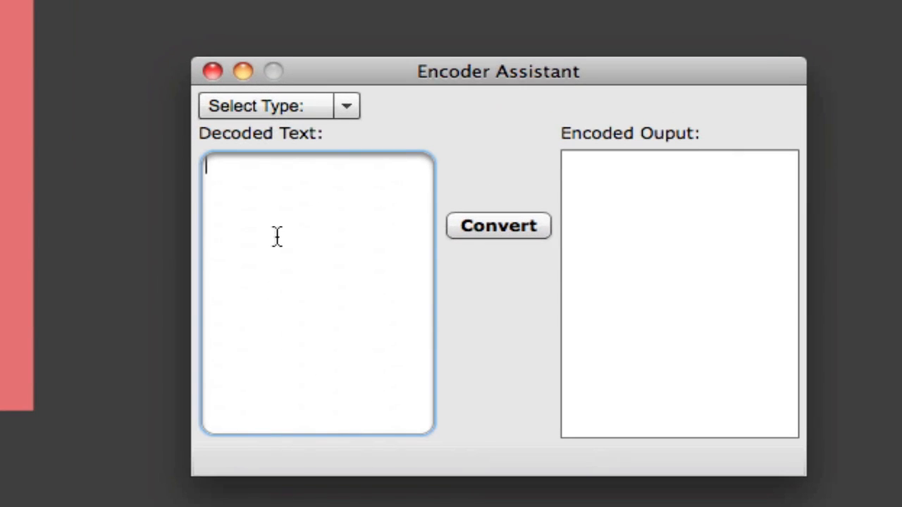
mouse_move(257, 134)
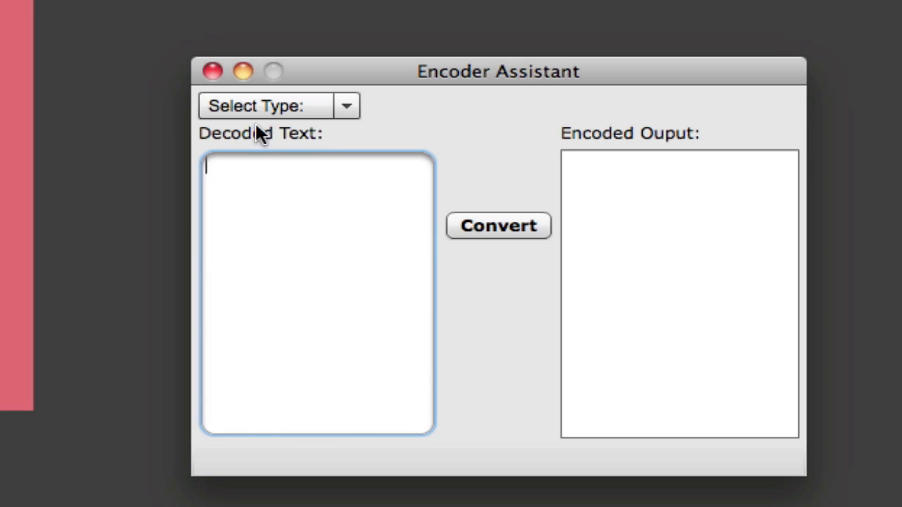
mouse_move(227, 423)
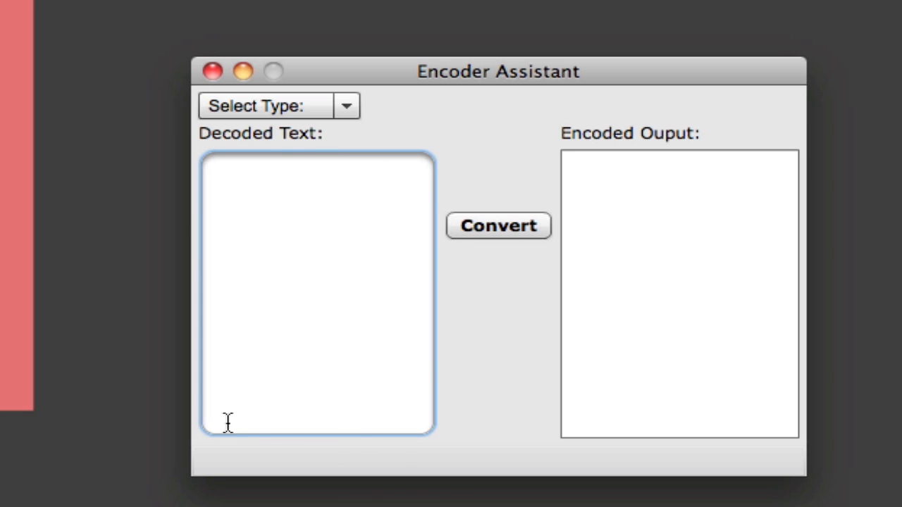
mouse_move(224, 162)
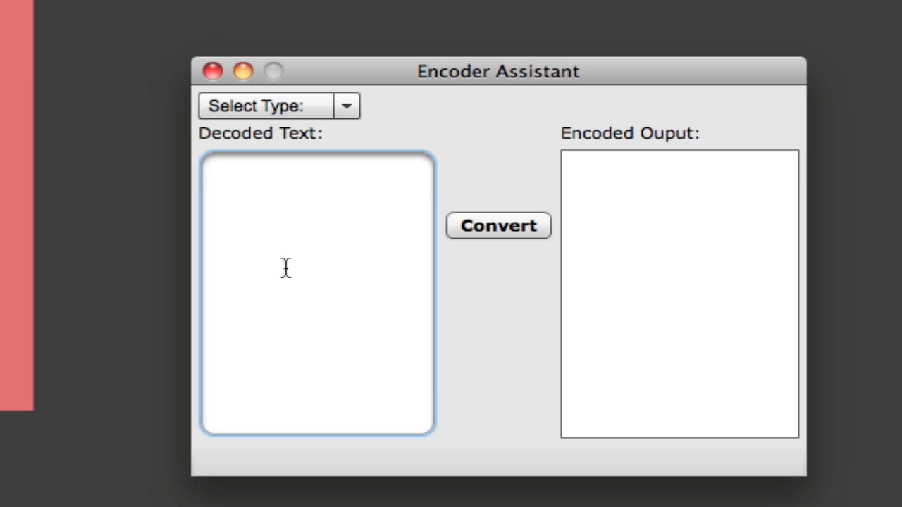
Step: Fill the Decoded Text area with sample characters until the text wraps to a second line
type("dsalkfjdslkfj")
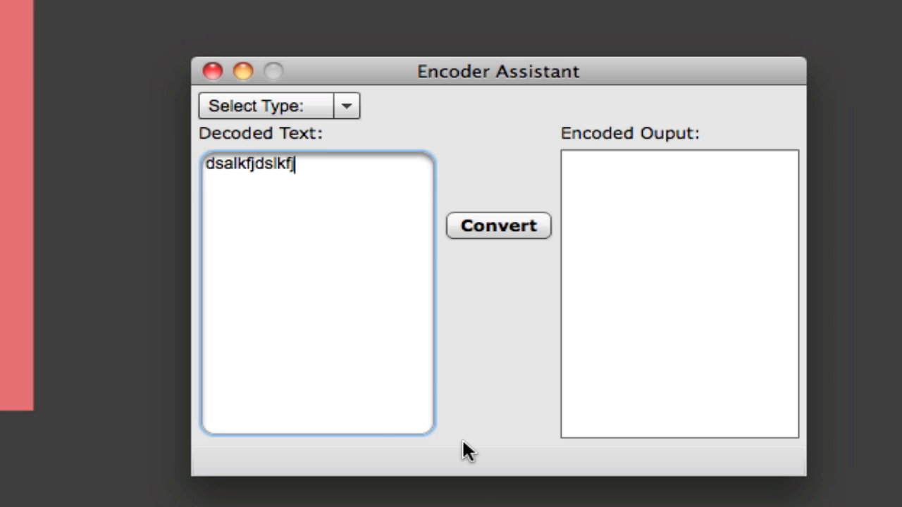
type("asl")
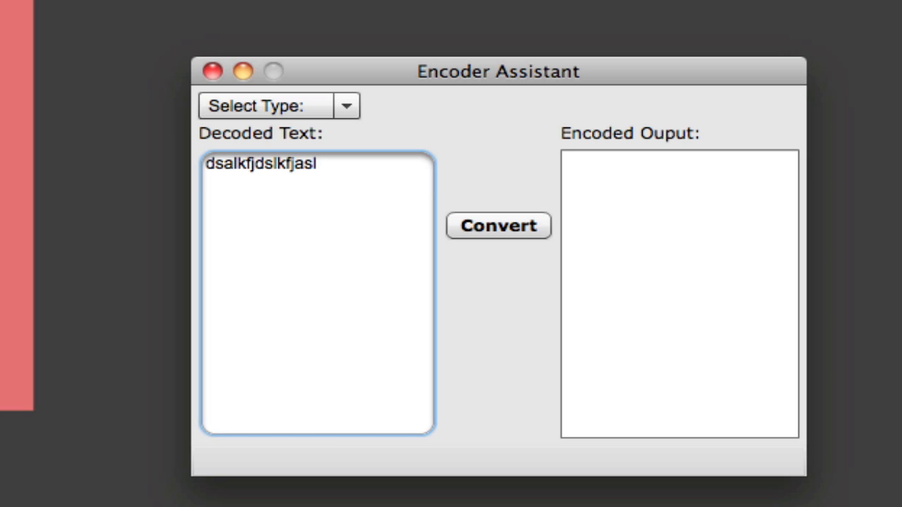
mouse_move(313, 294)
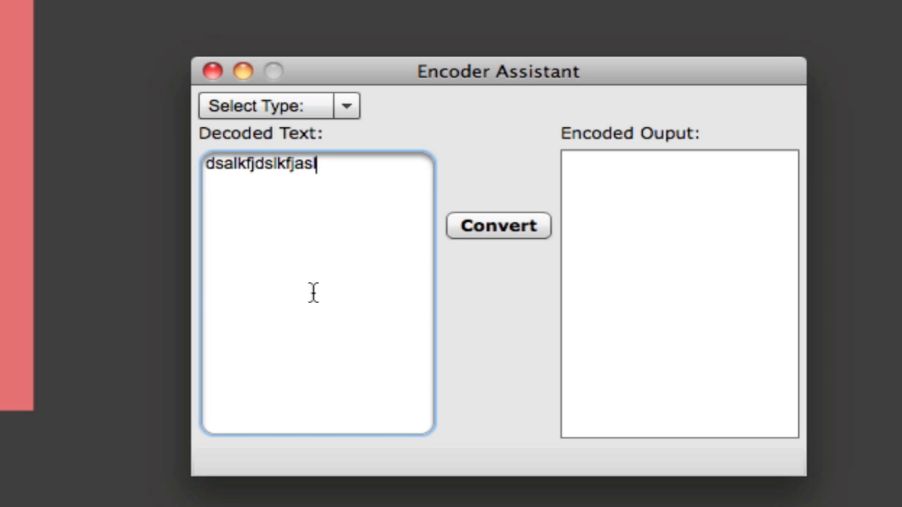
type("sdlkafjlskadjflksadjf")
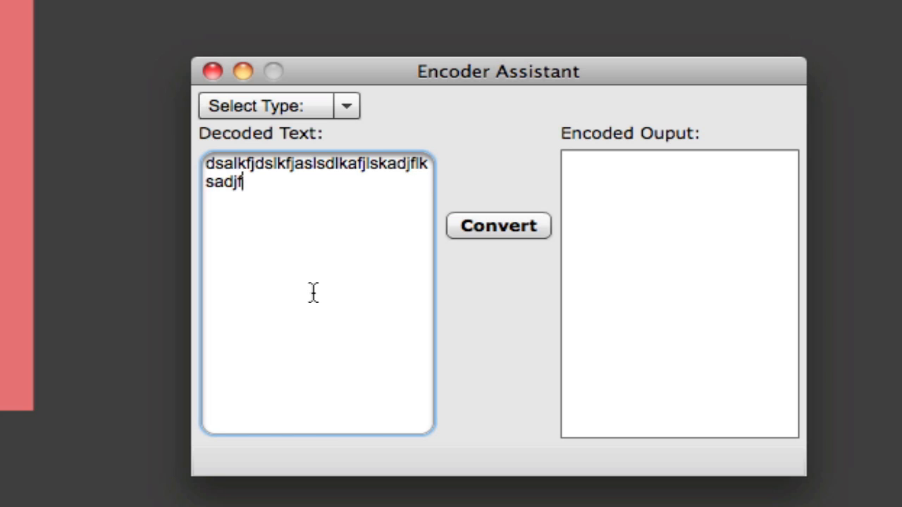
type("sdlkfjksdl")
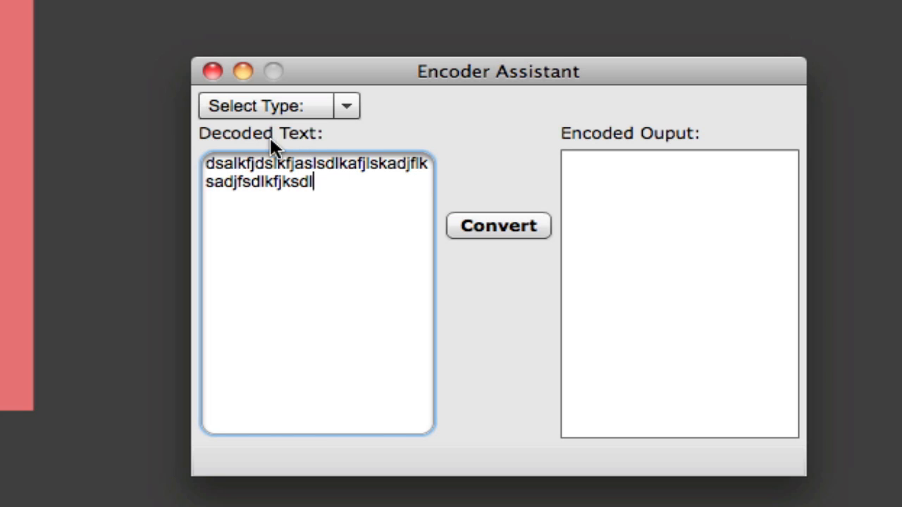
mouse_move(282, 144)
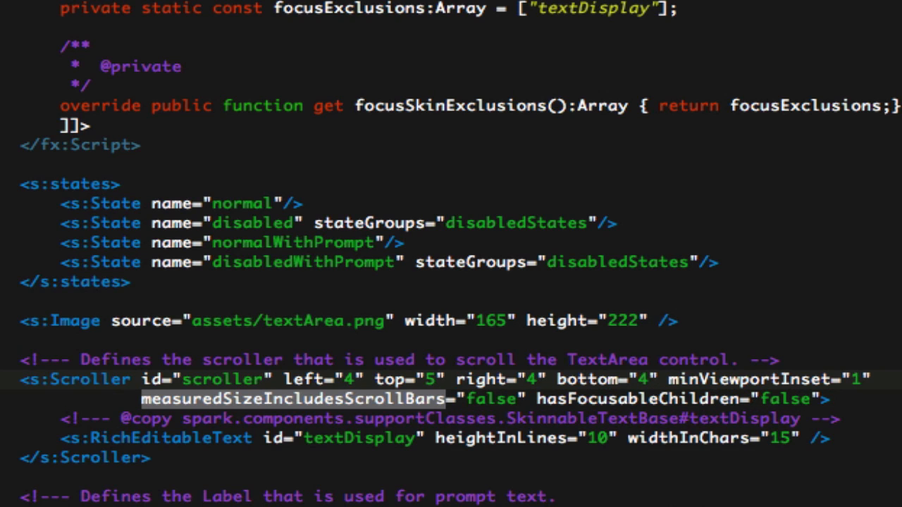
Step: Set the image's width to 165 and height to 222 before rerunning the project
type("6")
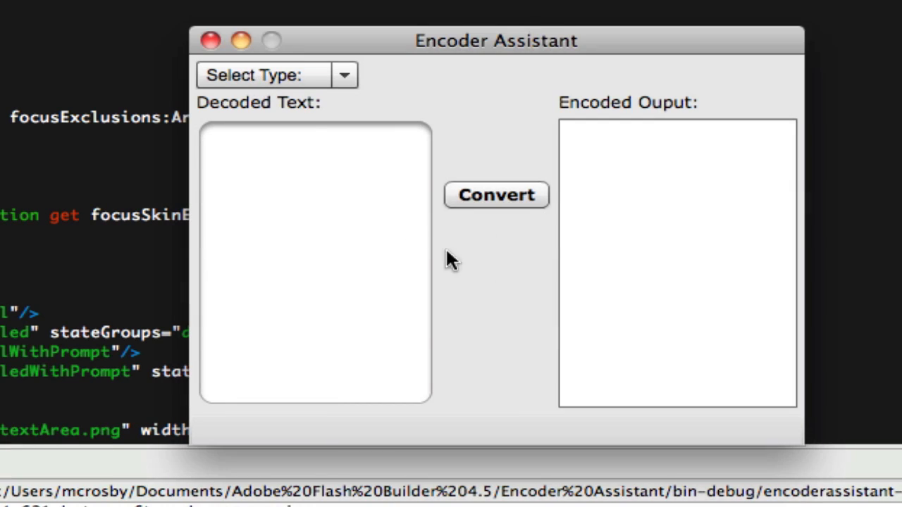
Step: Enter test text ('Thk', 'es', 'asdlkjf') in Decoded Text, then move into Encoded Output
type("Thk")
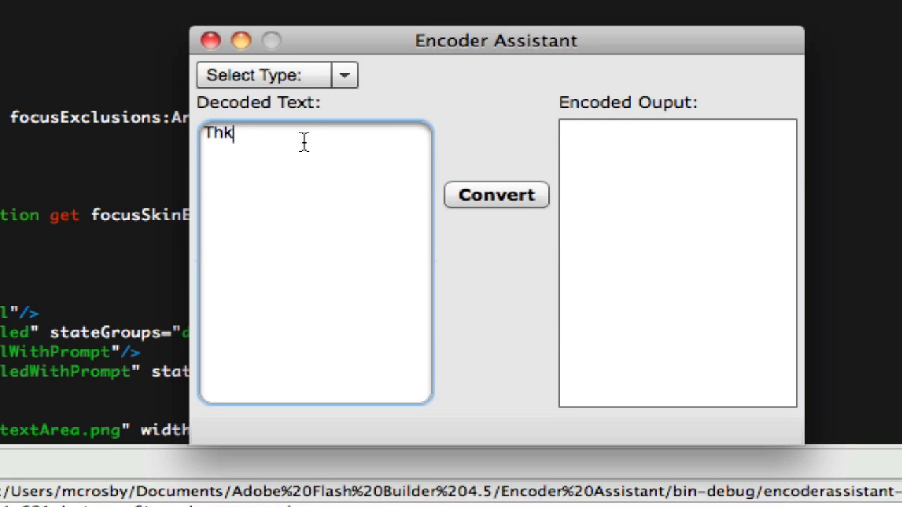
type("eslsdfalkfj")
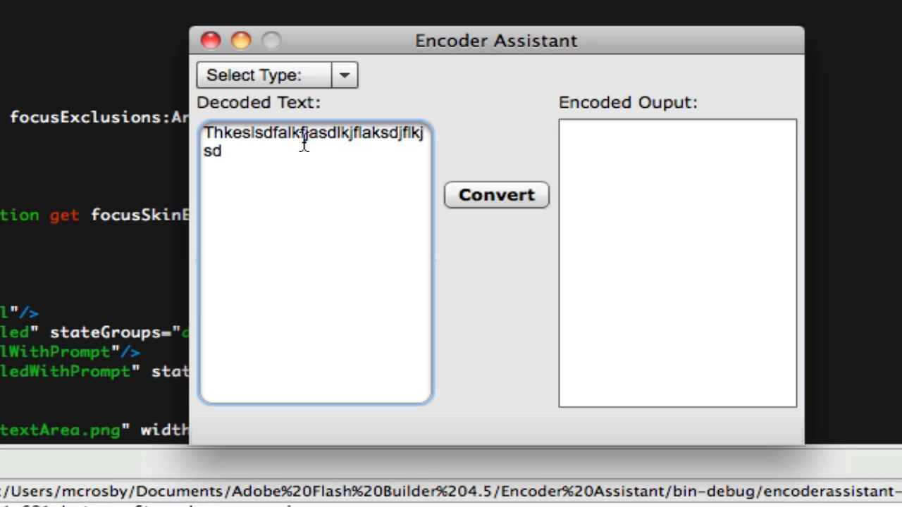
type("asdlkjf")
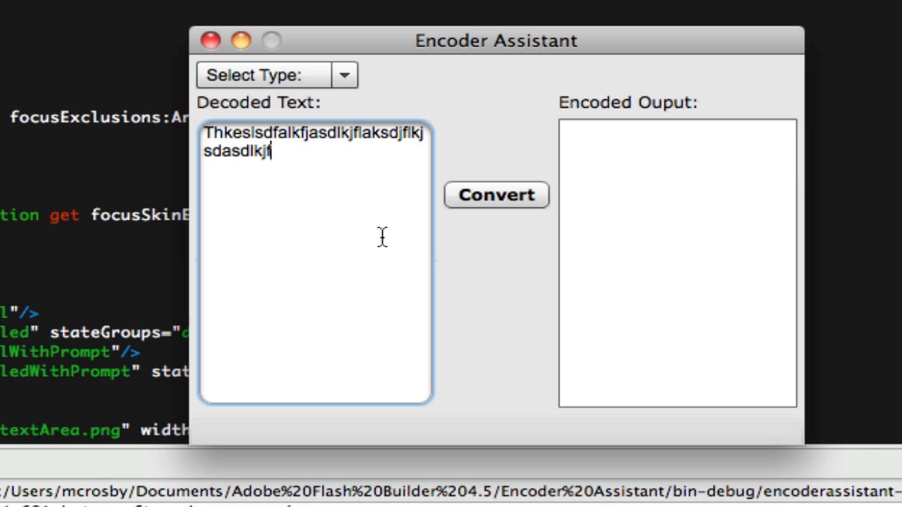
left_click(676, 264)
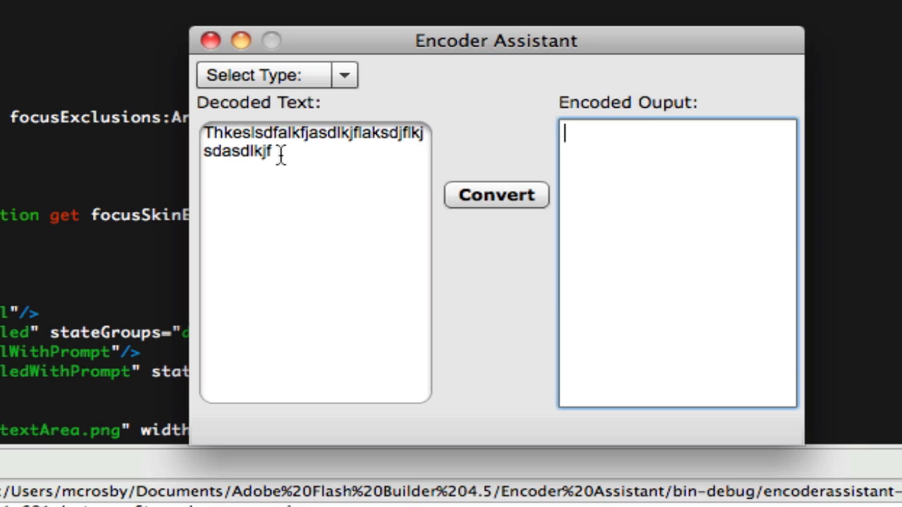